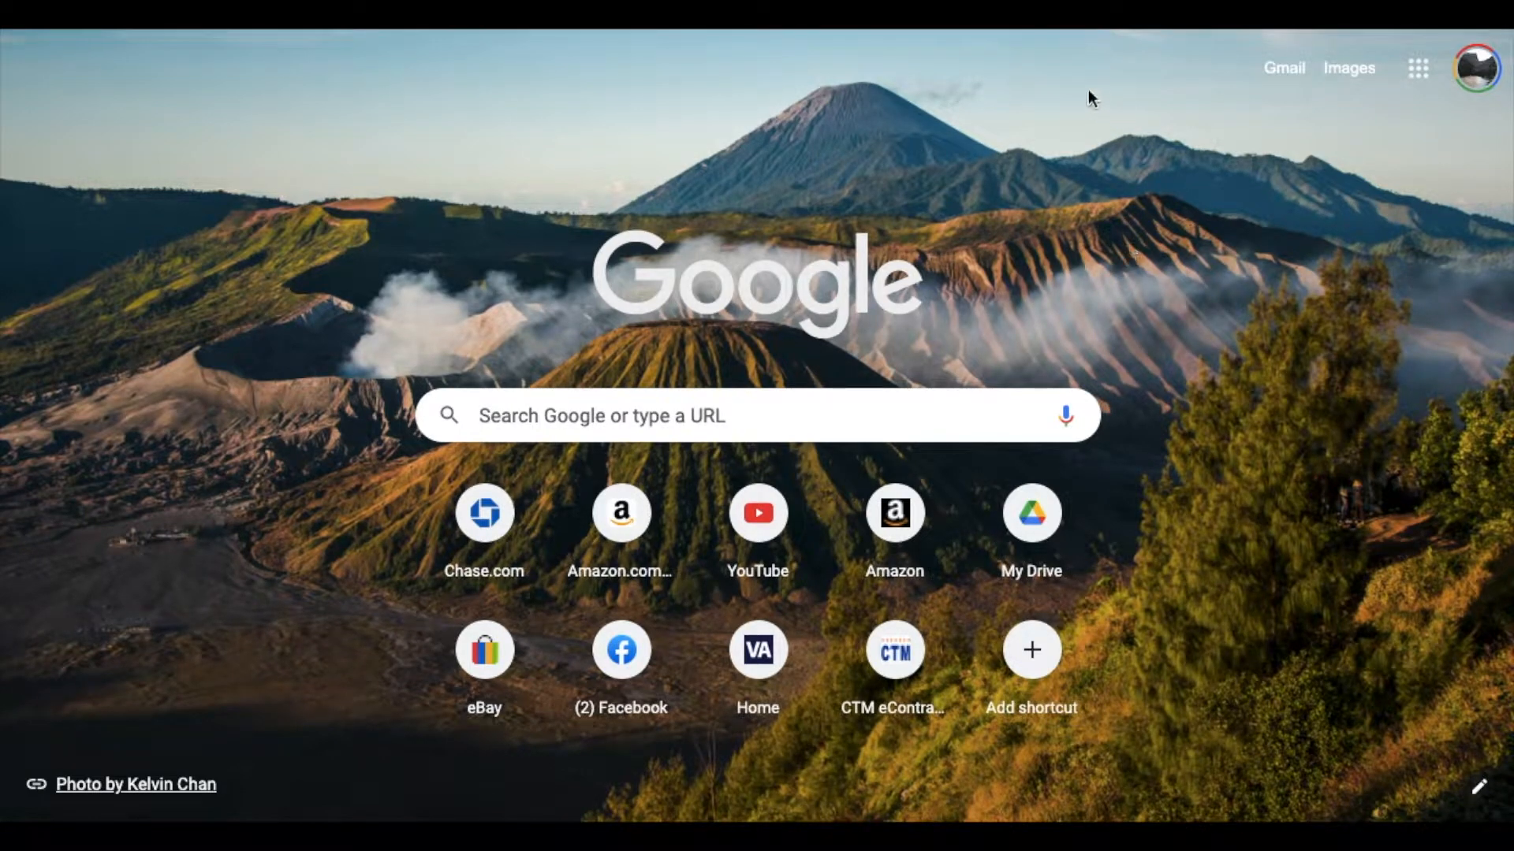
pyautogui.moveTo(808, 789)
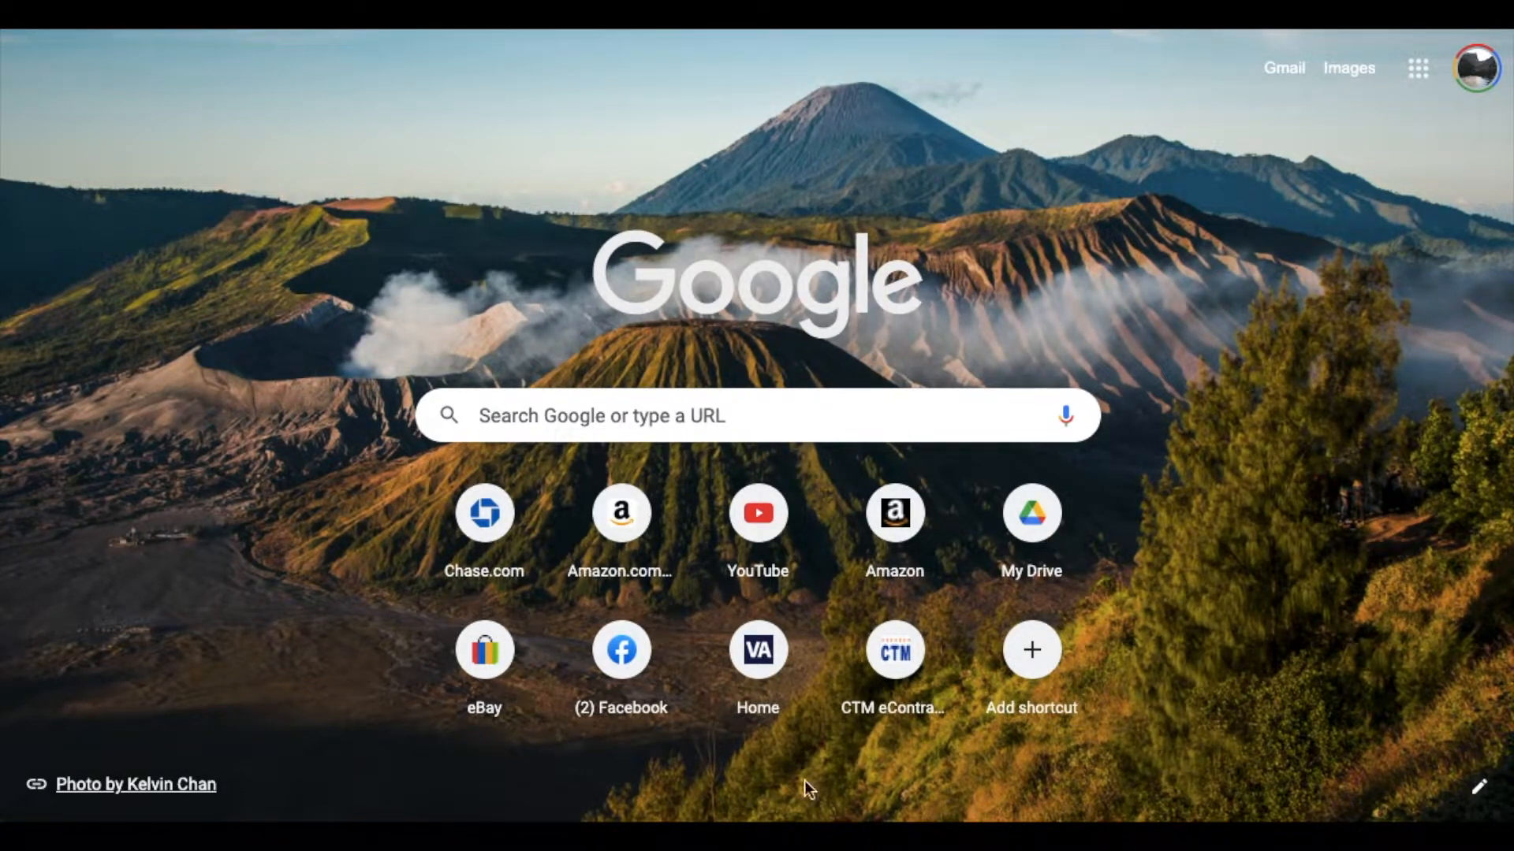
pyautogui.moveTo(1052, 279)
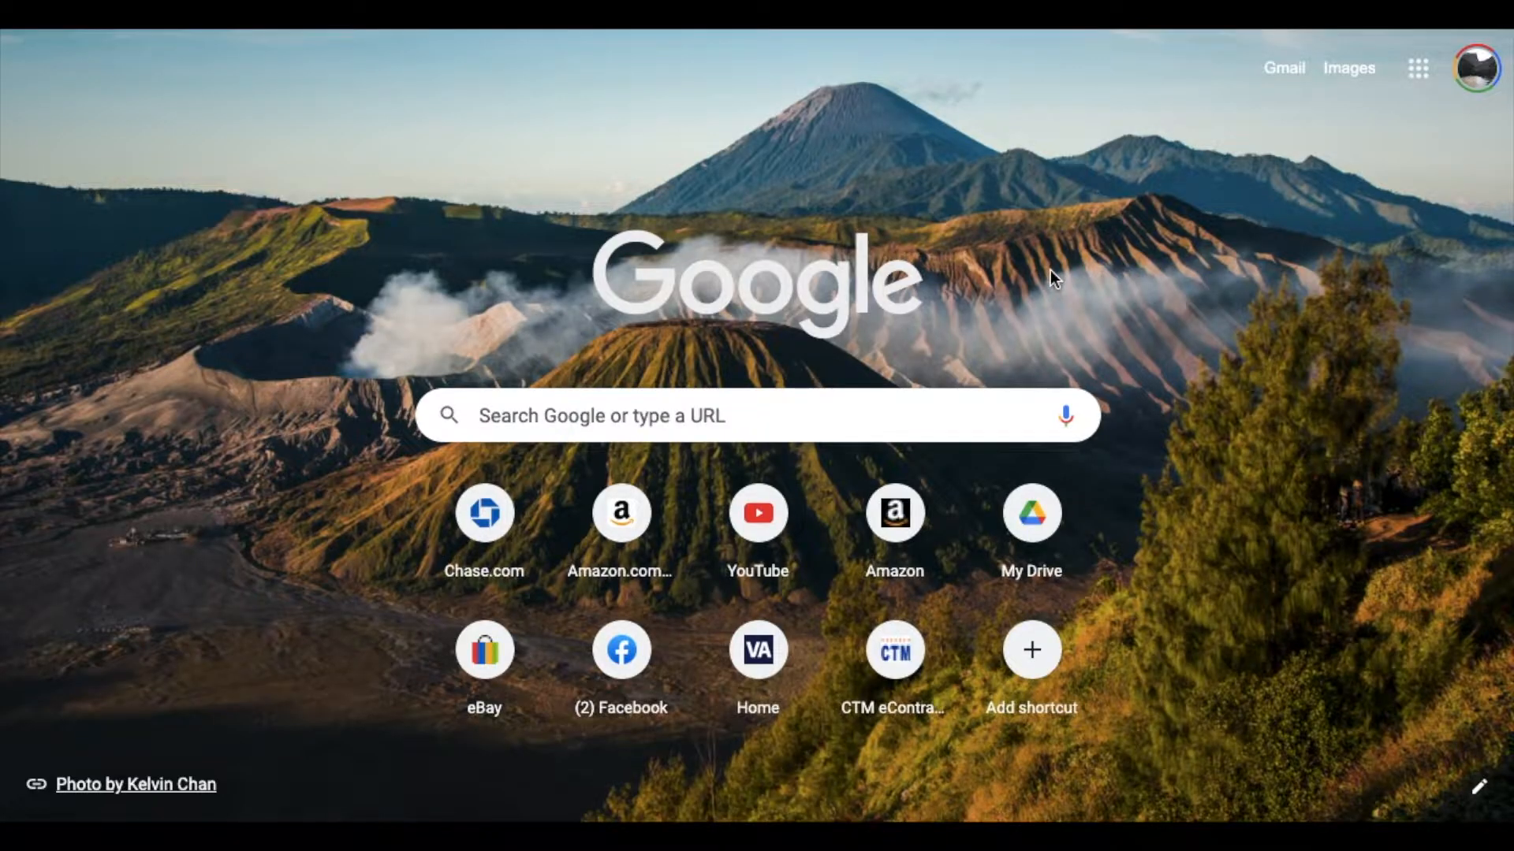
pyautogui.moveTo(1154, 459)
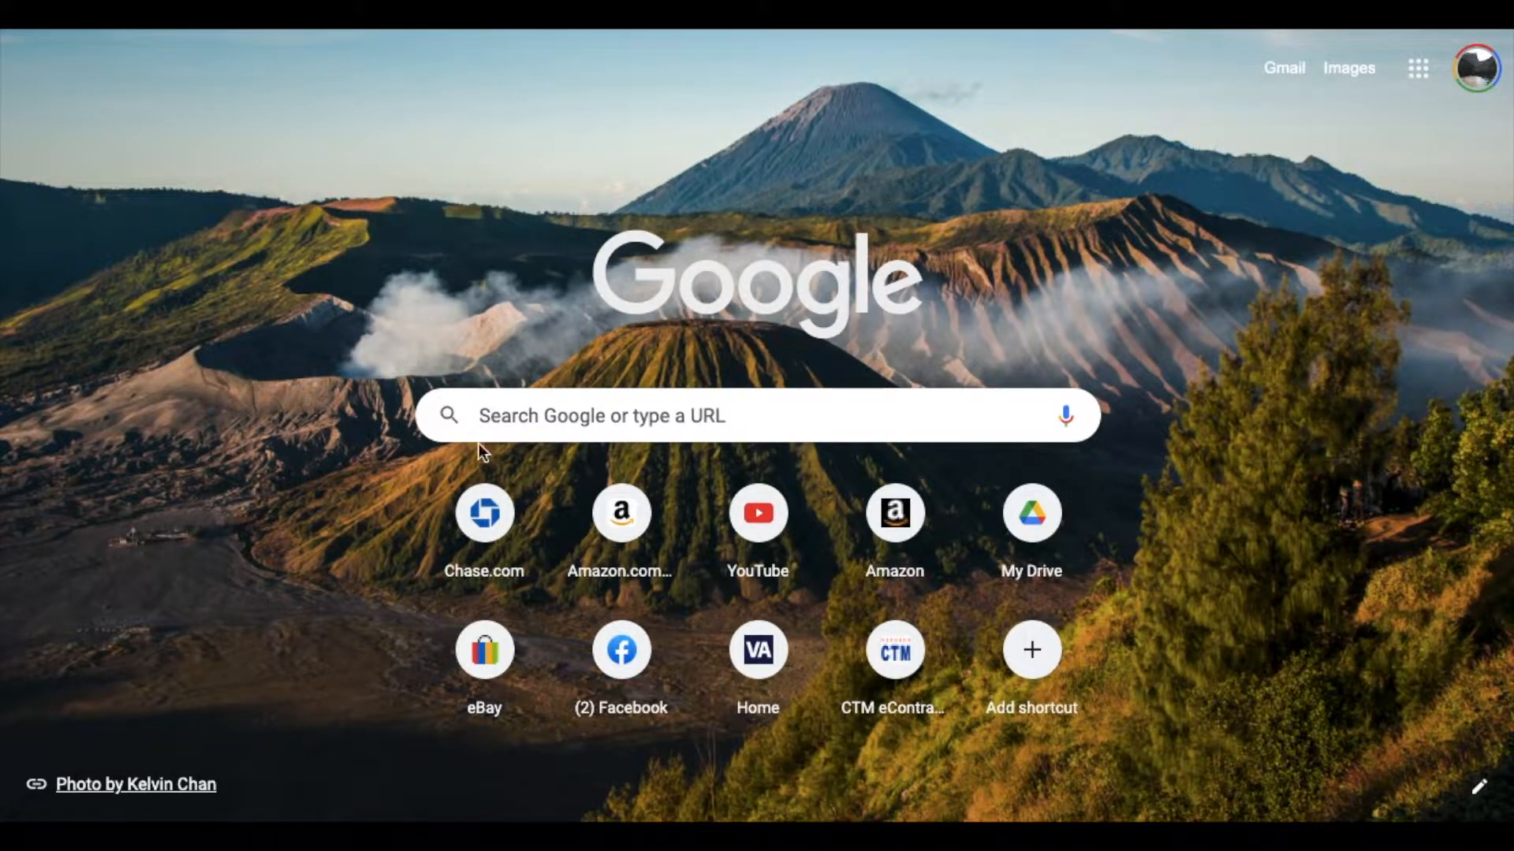
pyautogui.moveTo(434, 240)
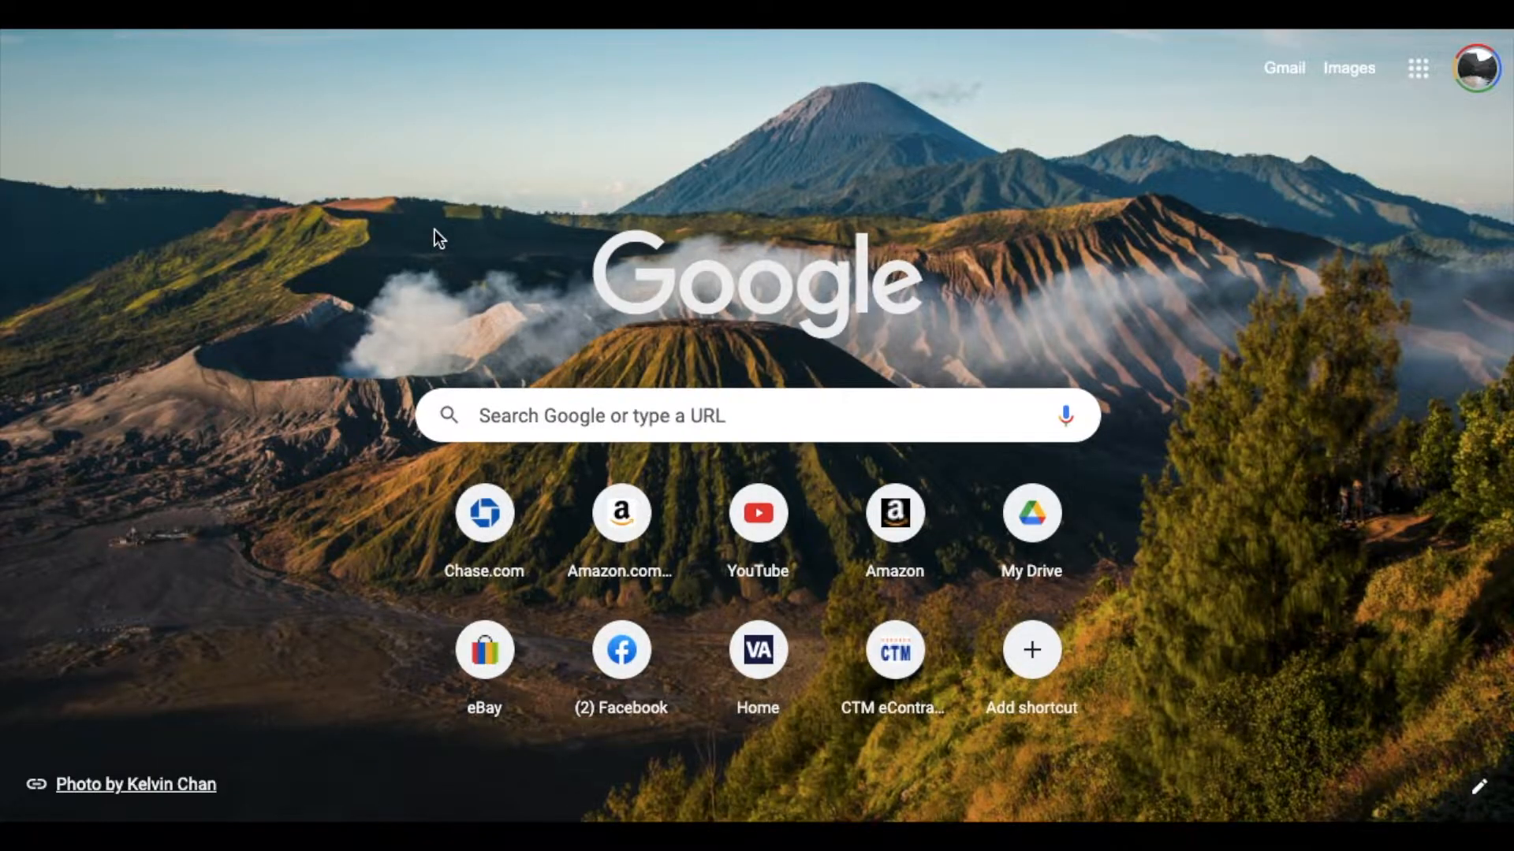
pyautogui.moveTo(232, 161)
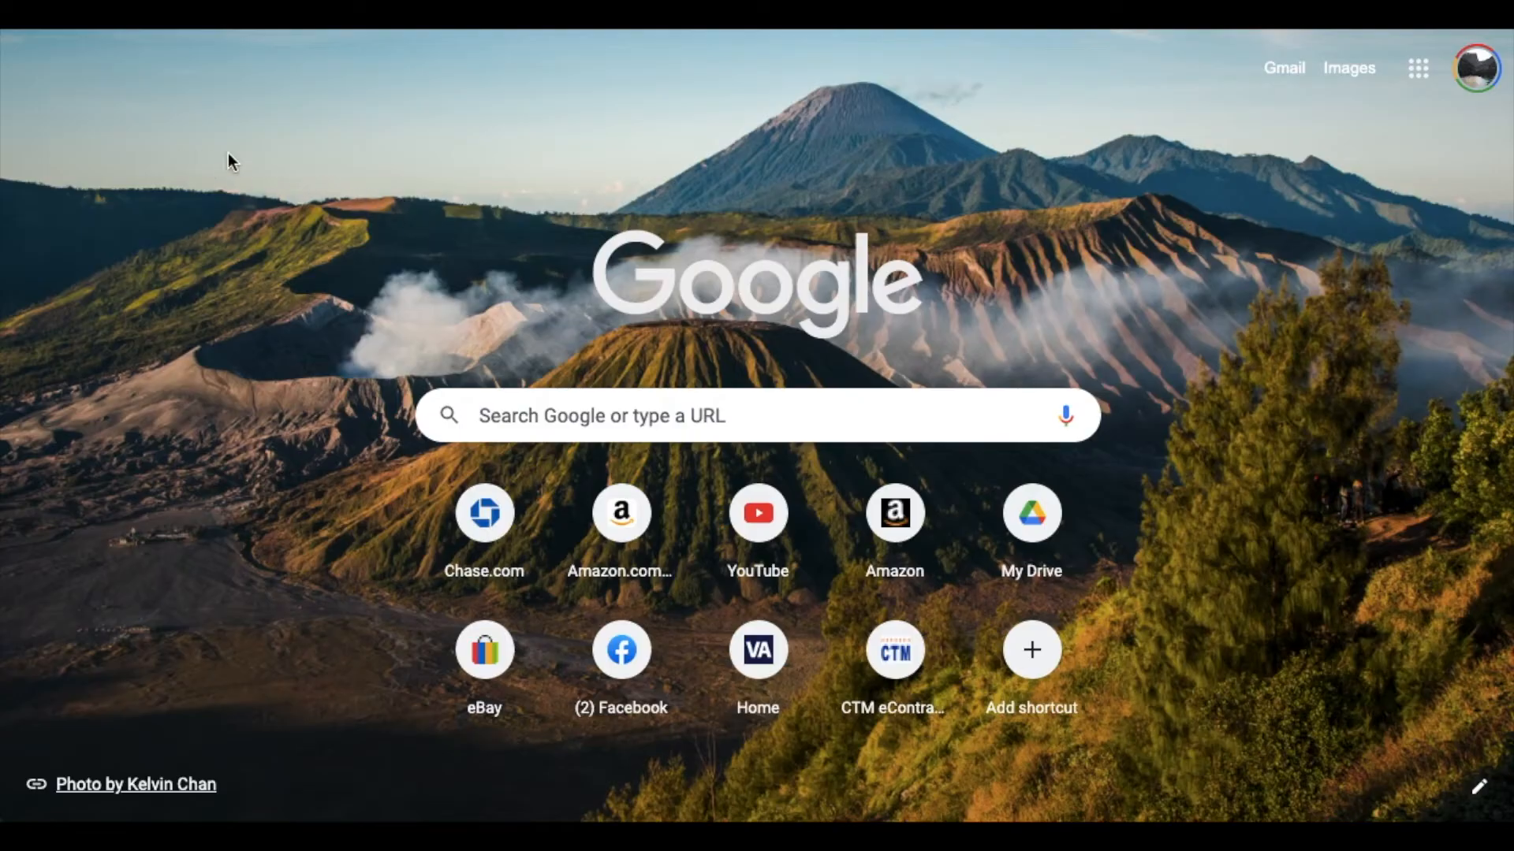
pyautogui.moveTo(1318, 194)
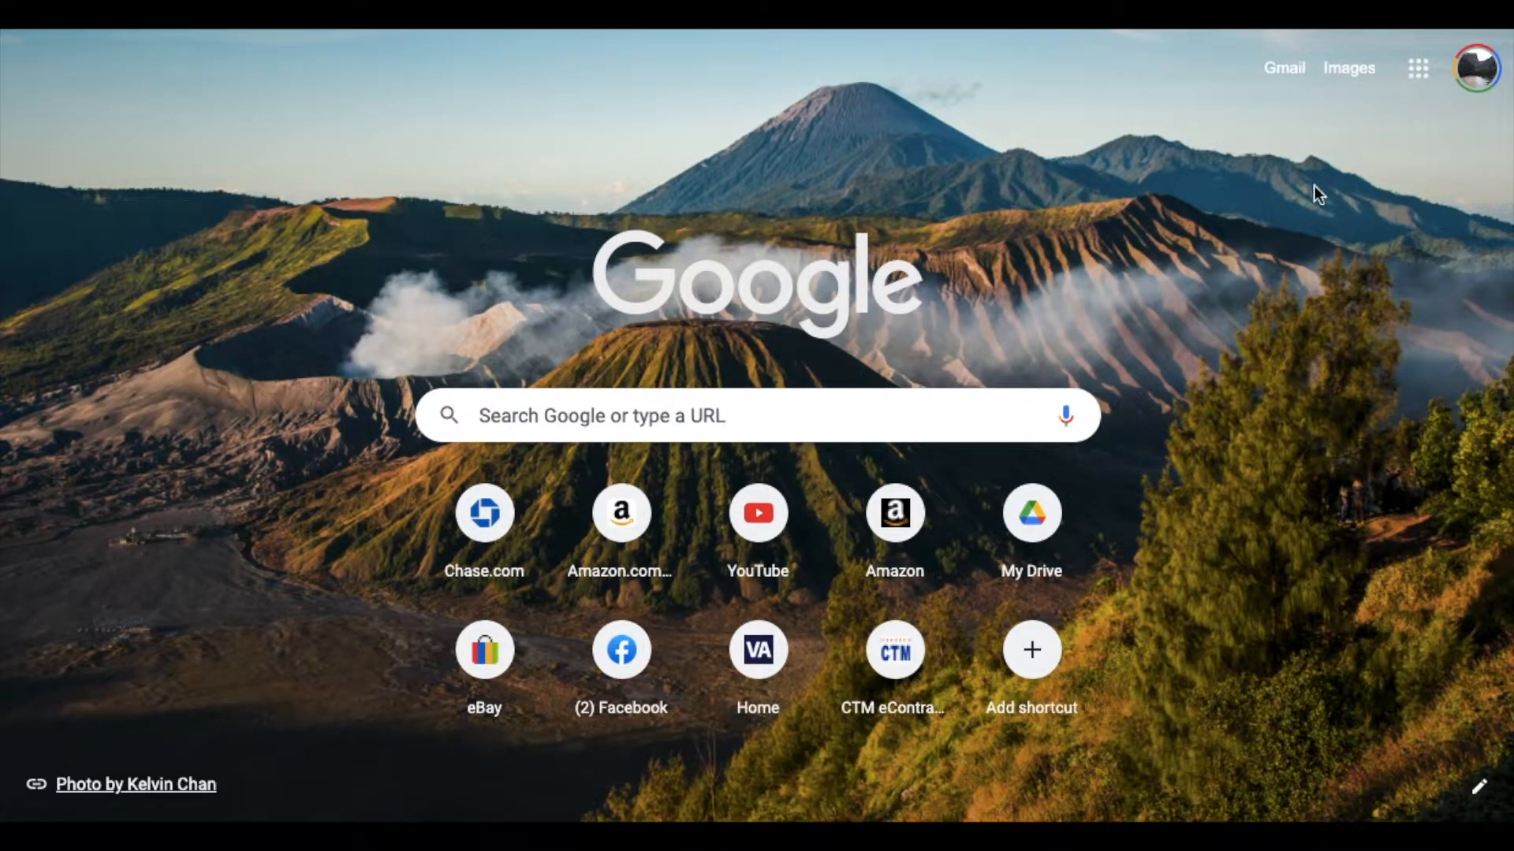
pyautogui.moveTo(701, 141)
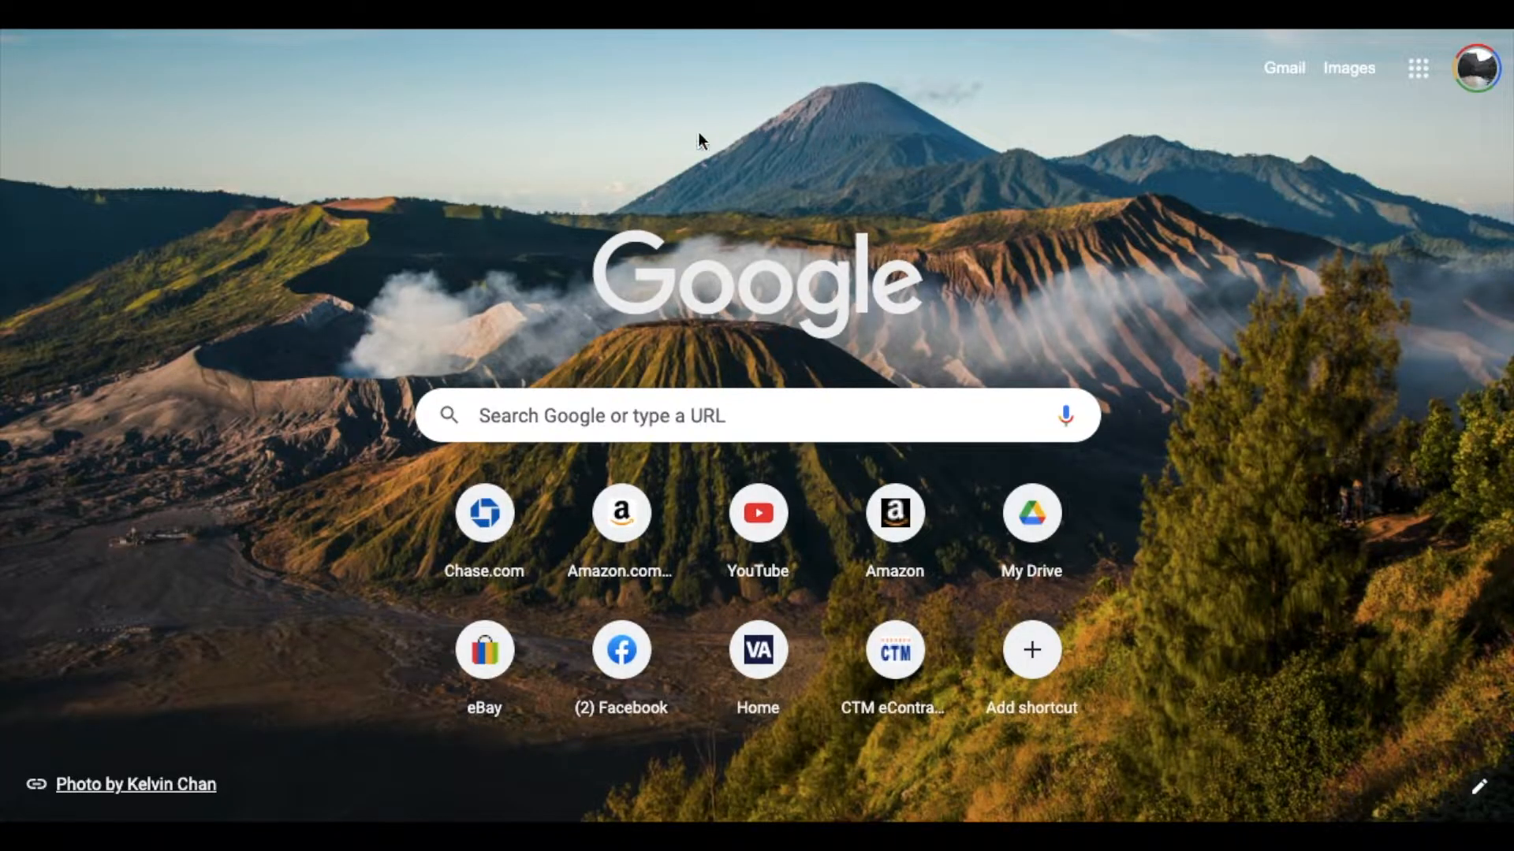
pyautogui.moveTo(498, 301)
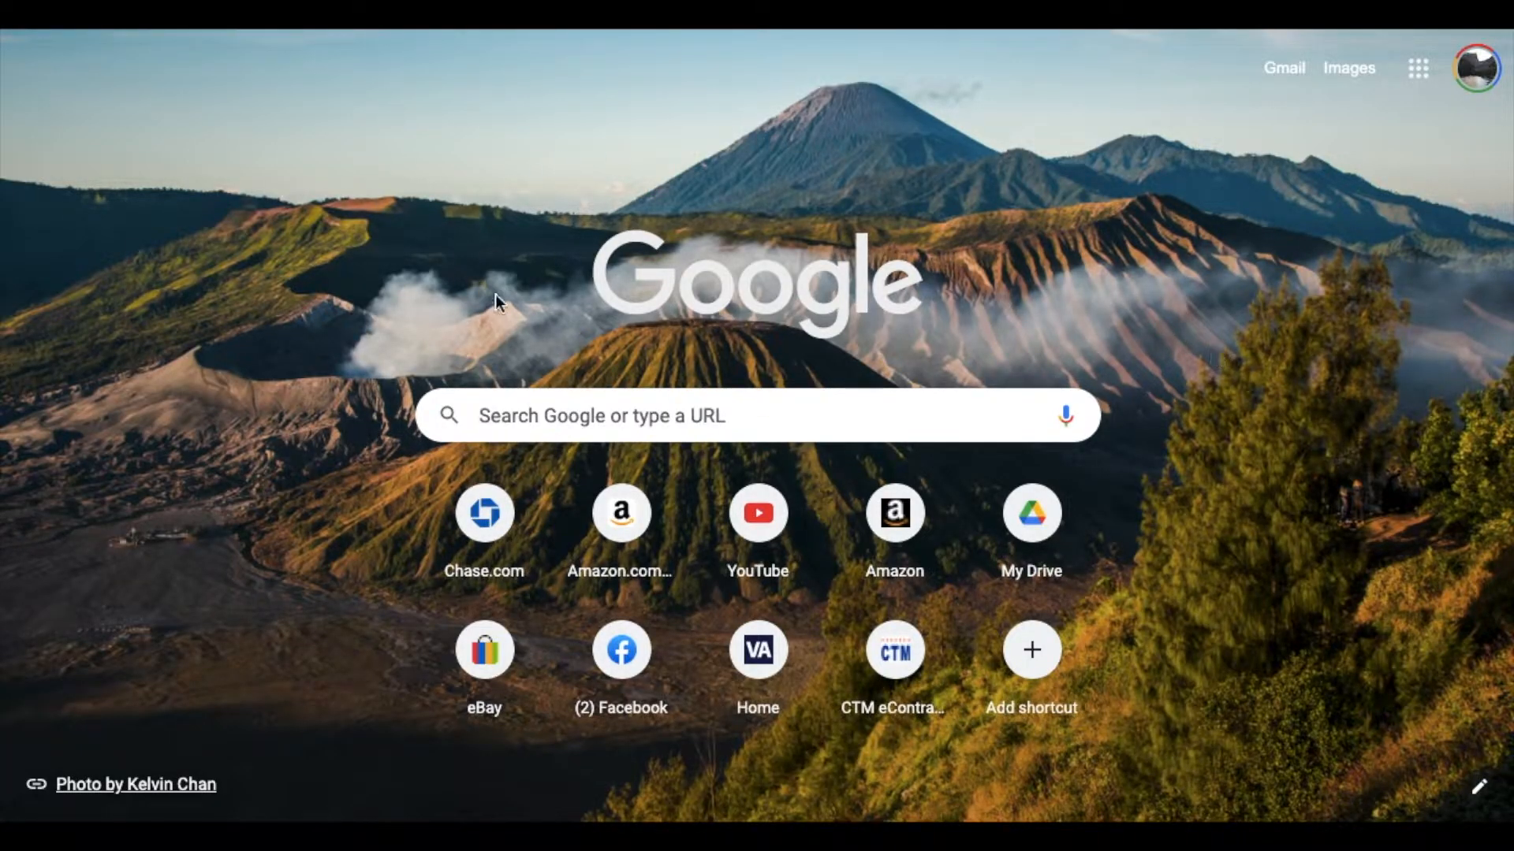
pyautogui.moveTo(627, 220)
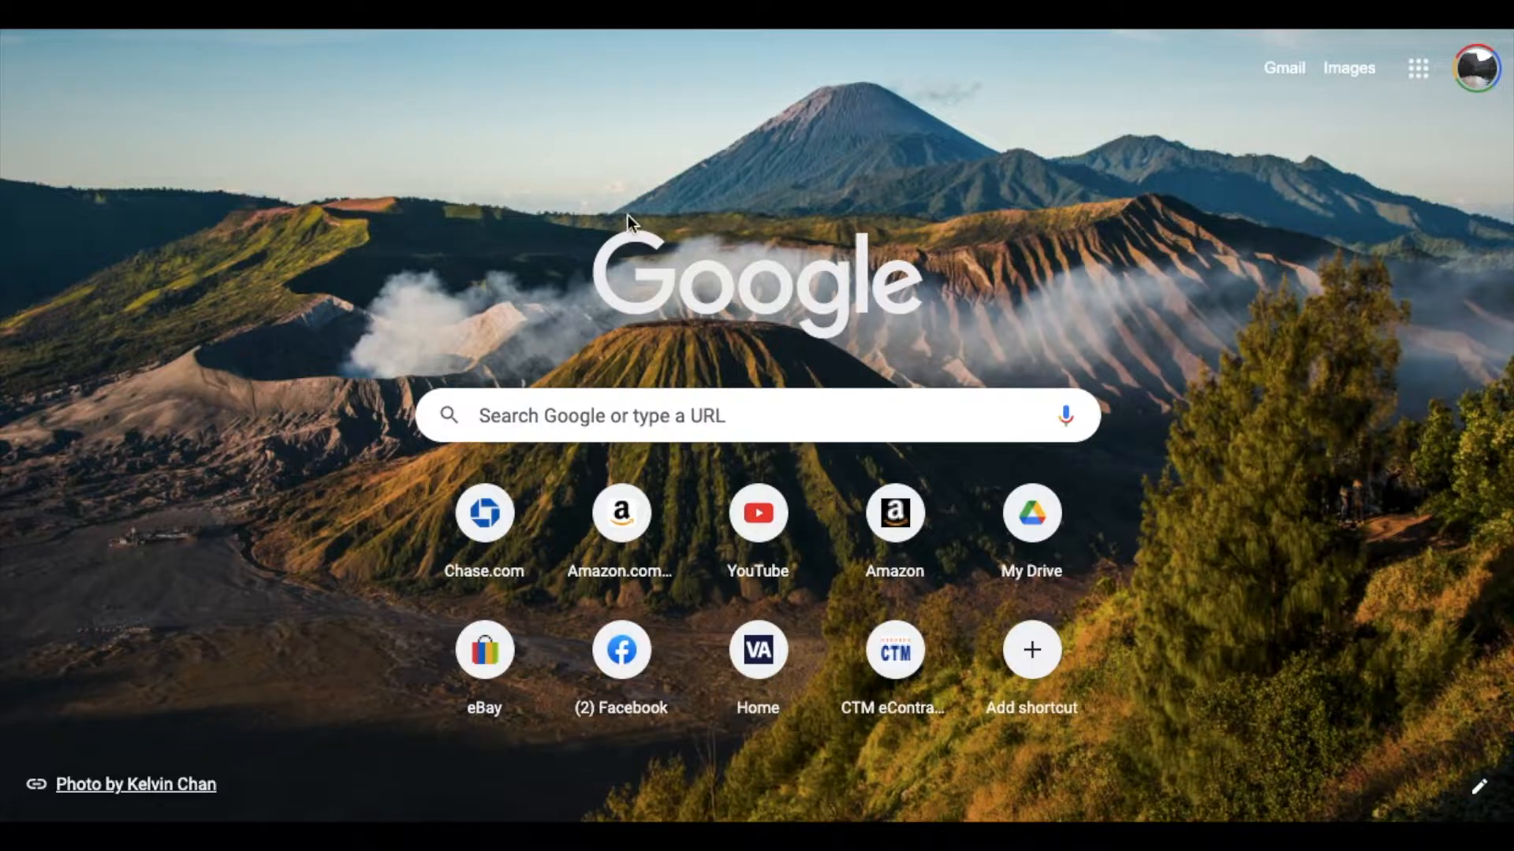
pyautogui.moveTo(726, 240)
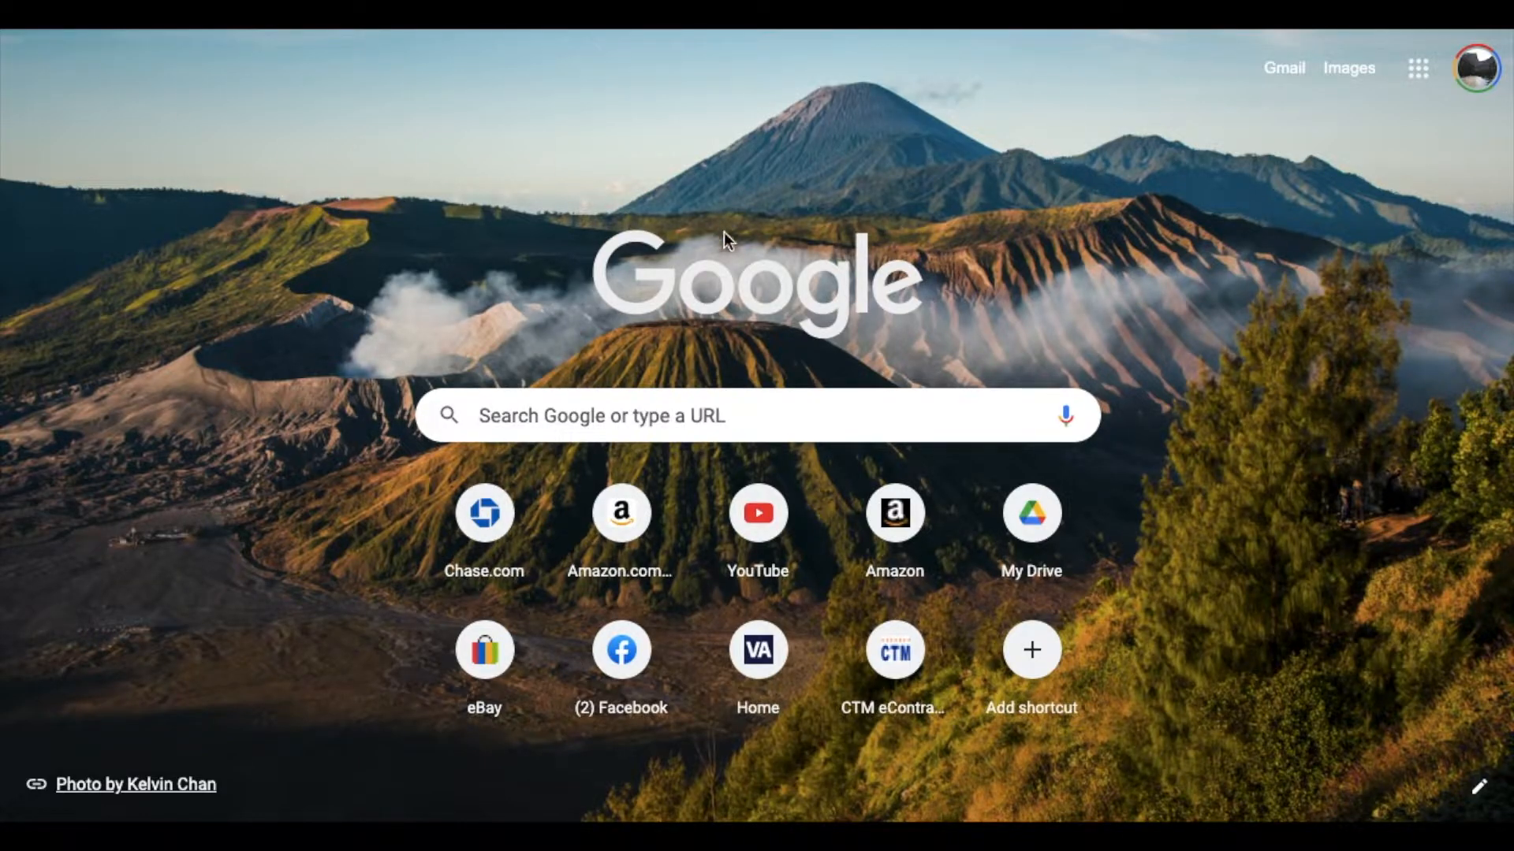
pyautogui.moveTo(1165, 379)
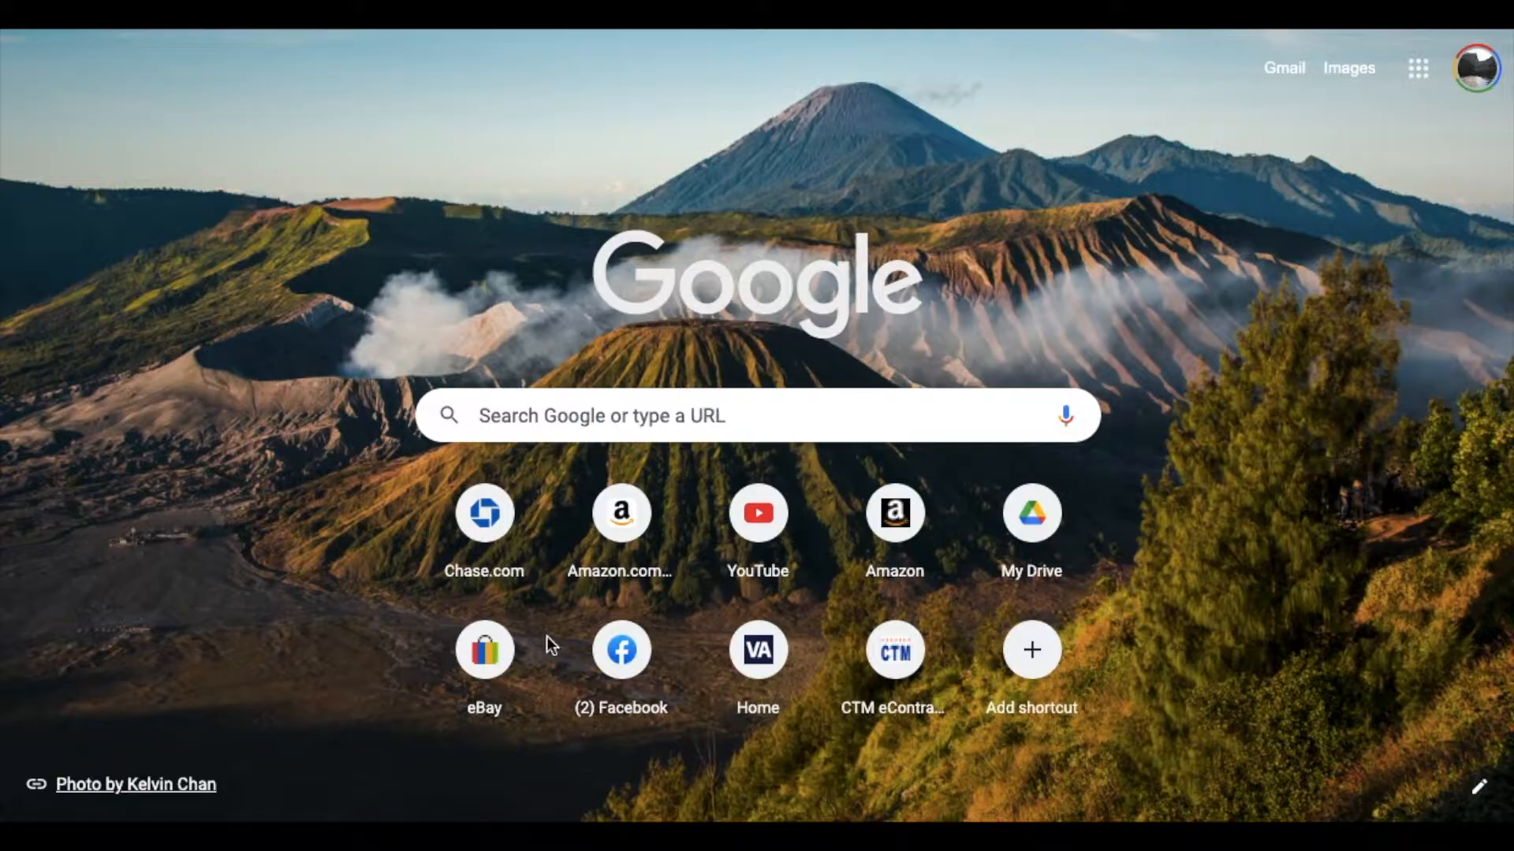
pyautogui.moveTo(987, 486)
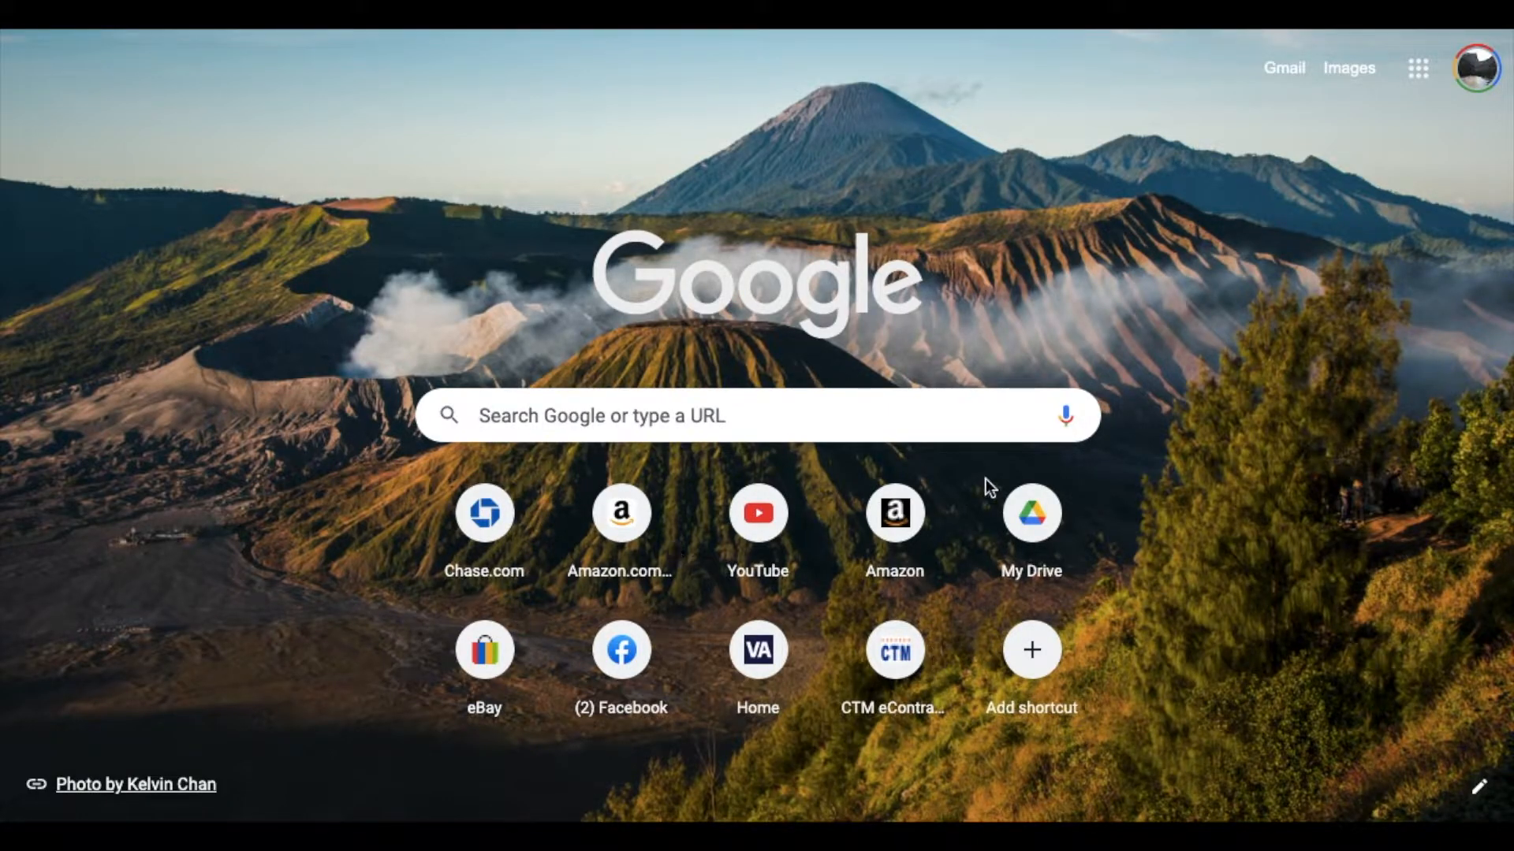
pyautogui.moveTo(1132, 538)
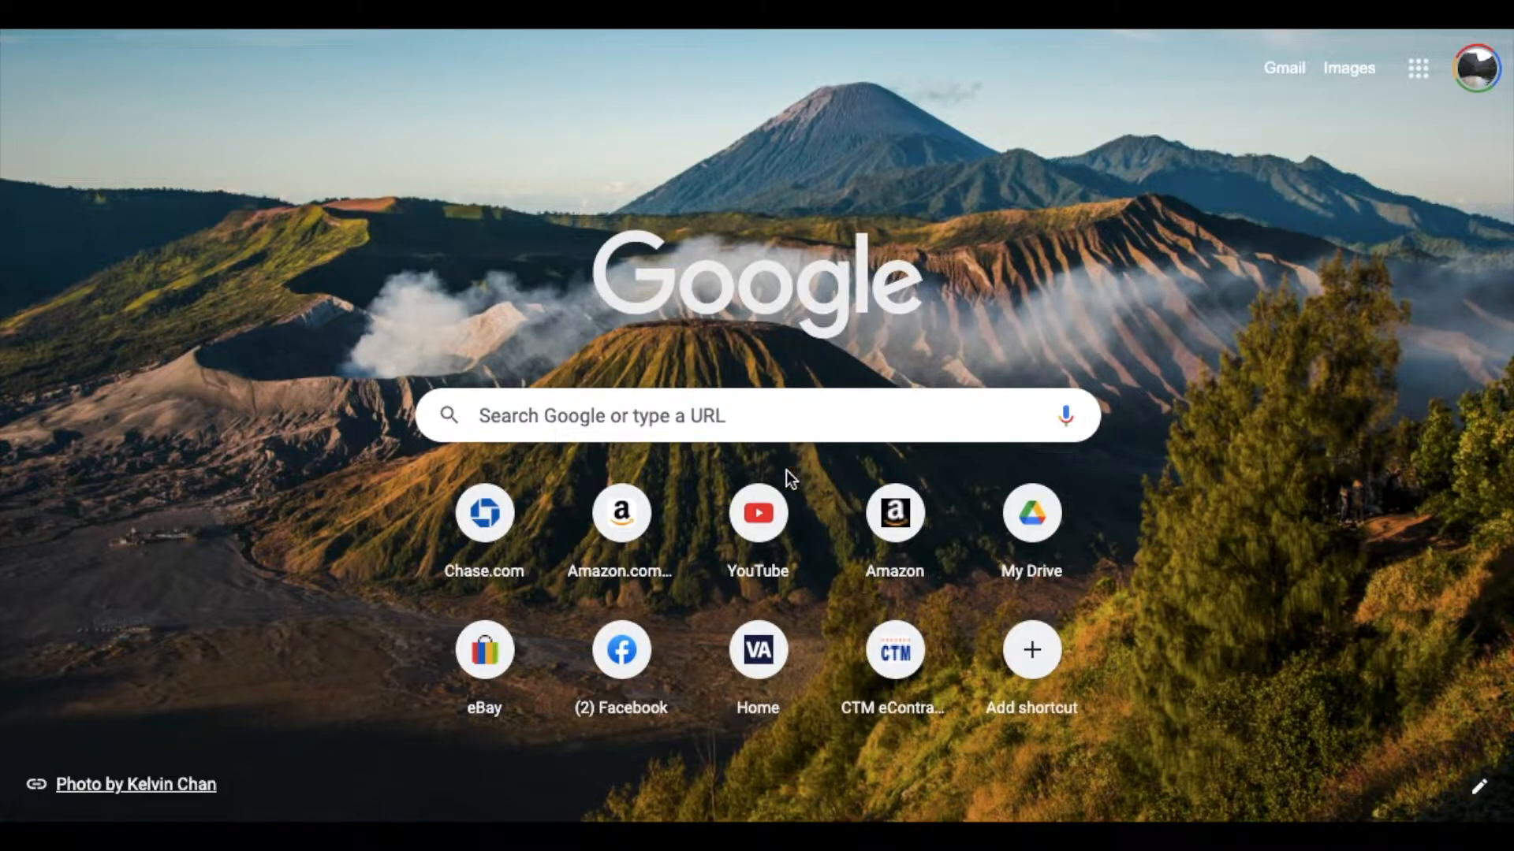
pyautogui.moveTo(1040, 586)
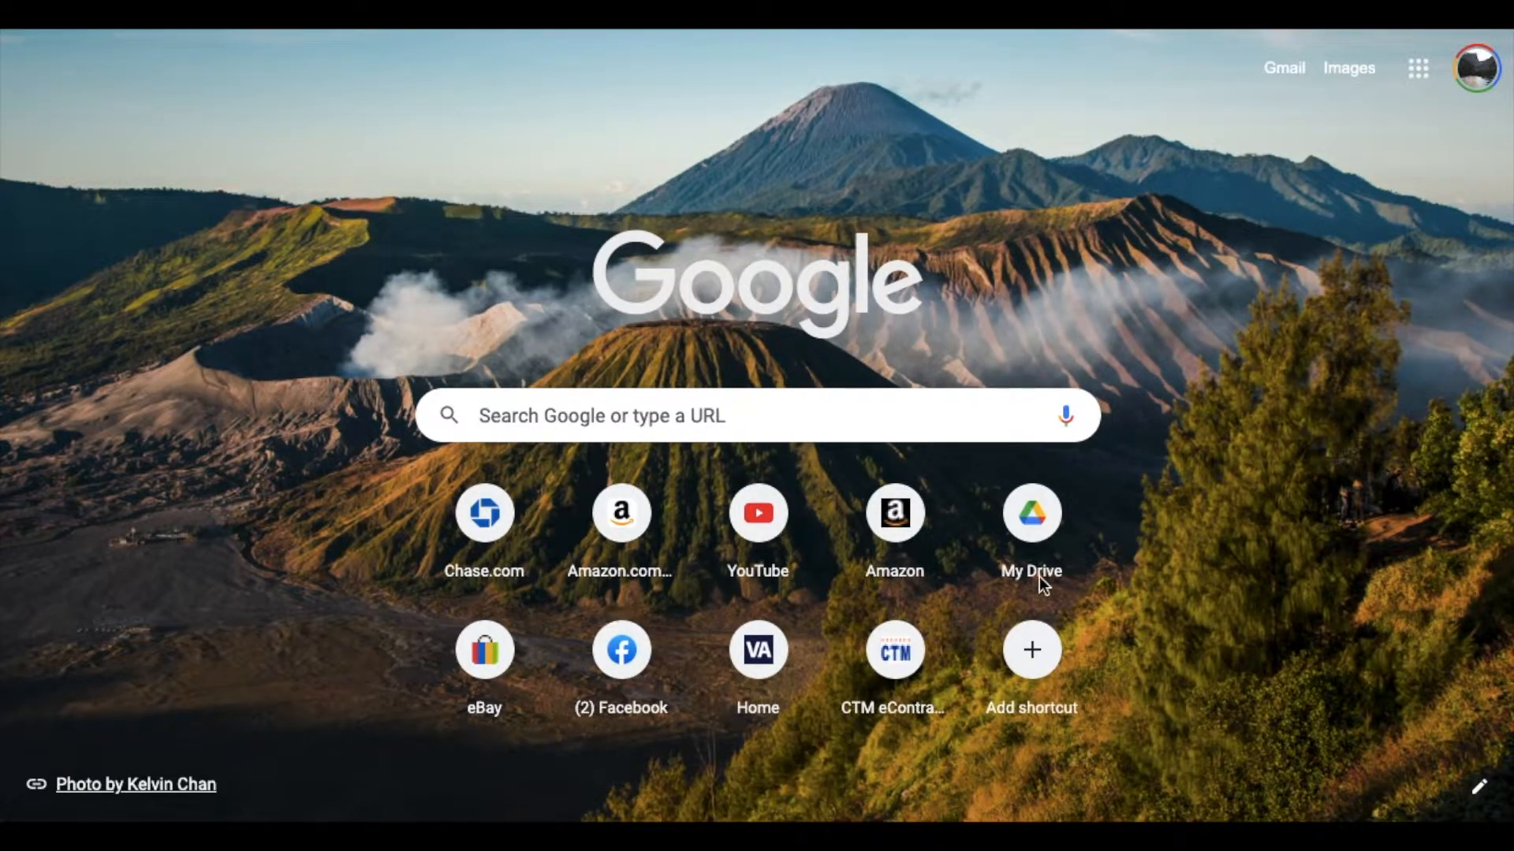
pyautogui.moveTo(758, 512)
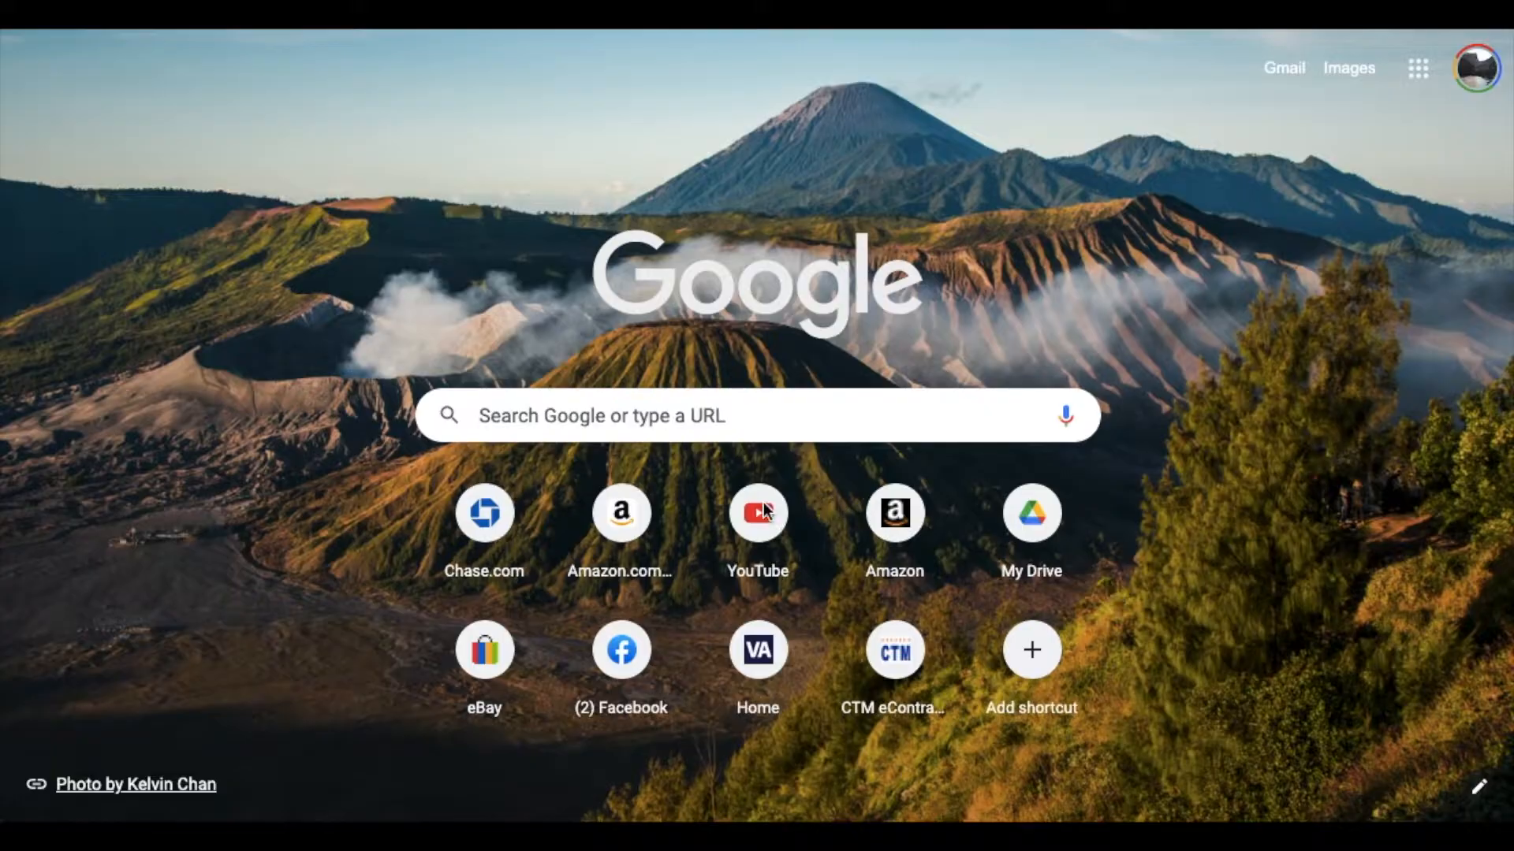
pyautogui.moveTo(1456, 790)
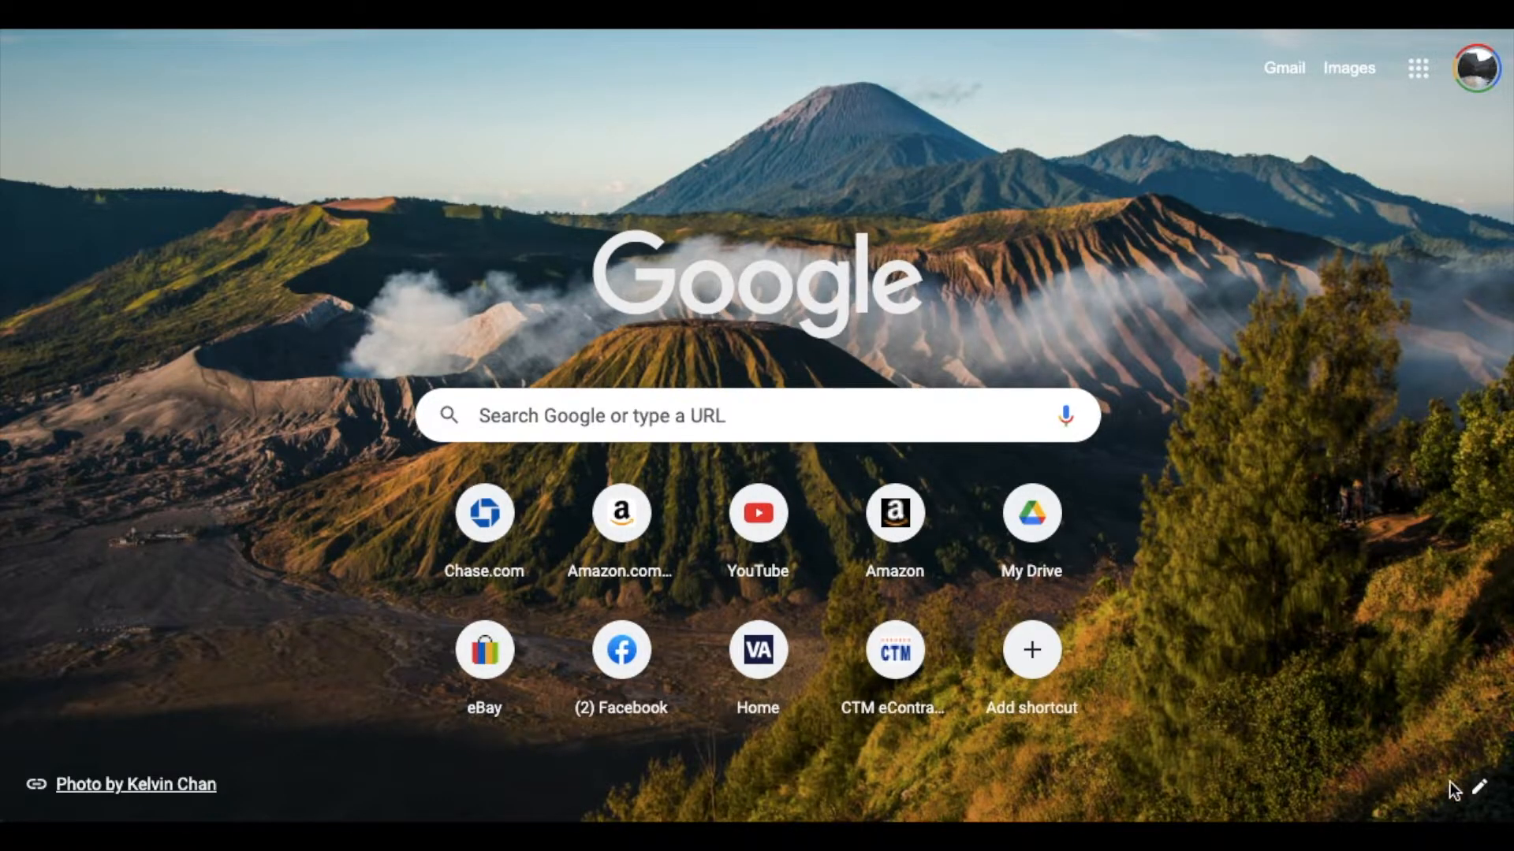
pyautogui.moveTo(1467, 794)
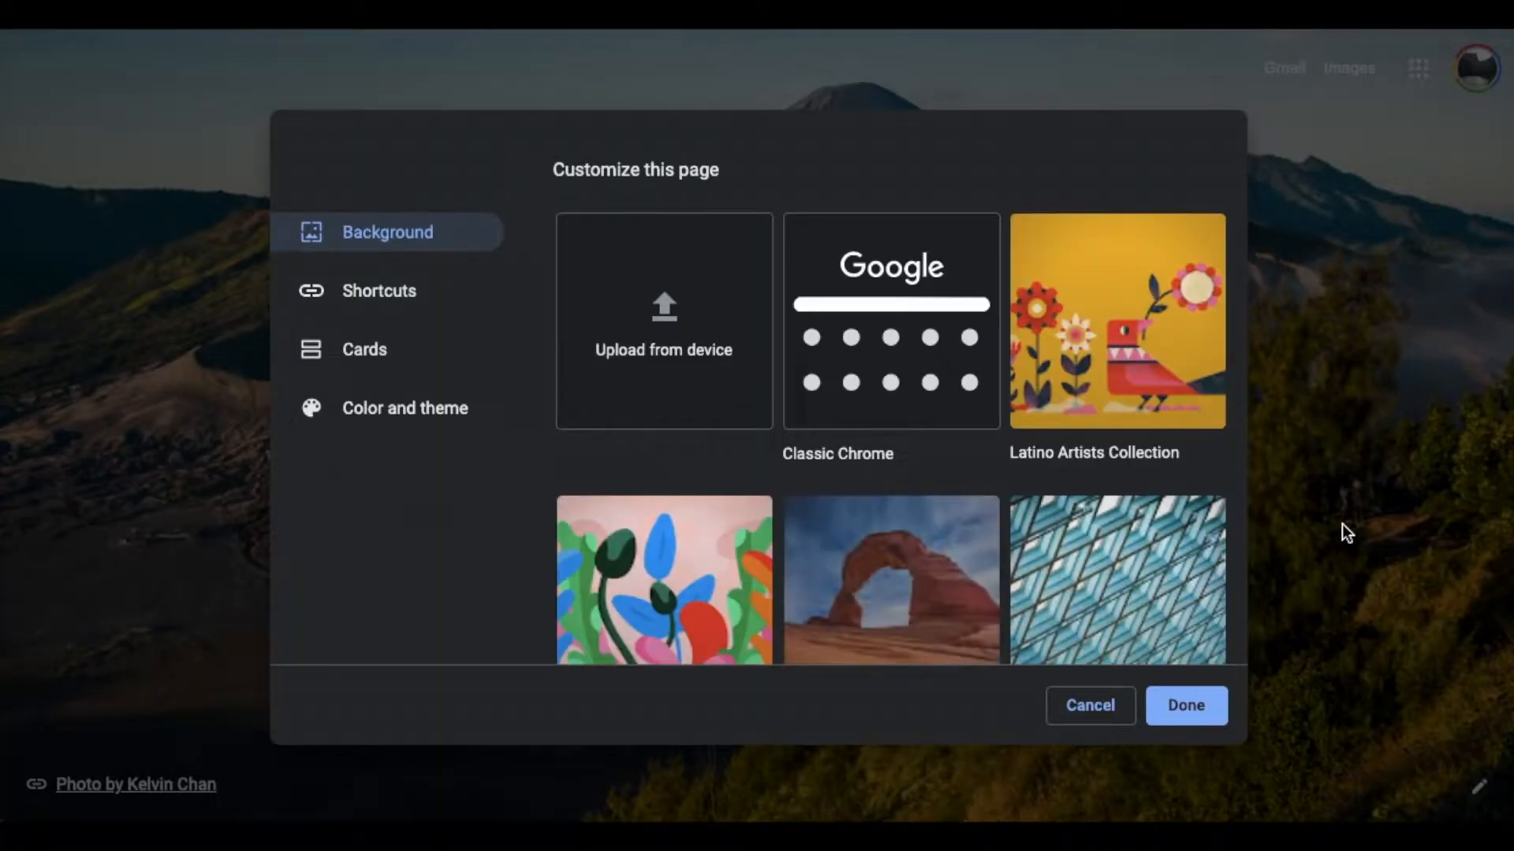
pyautogui.moveTo(387, 291)
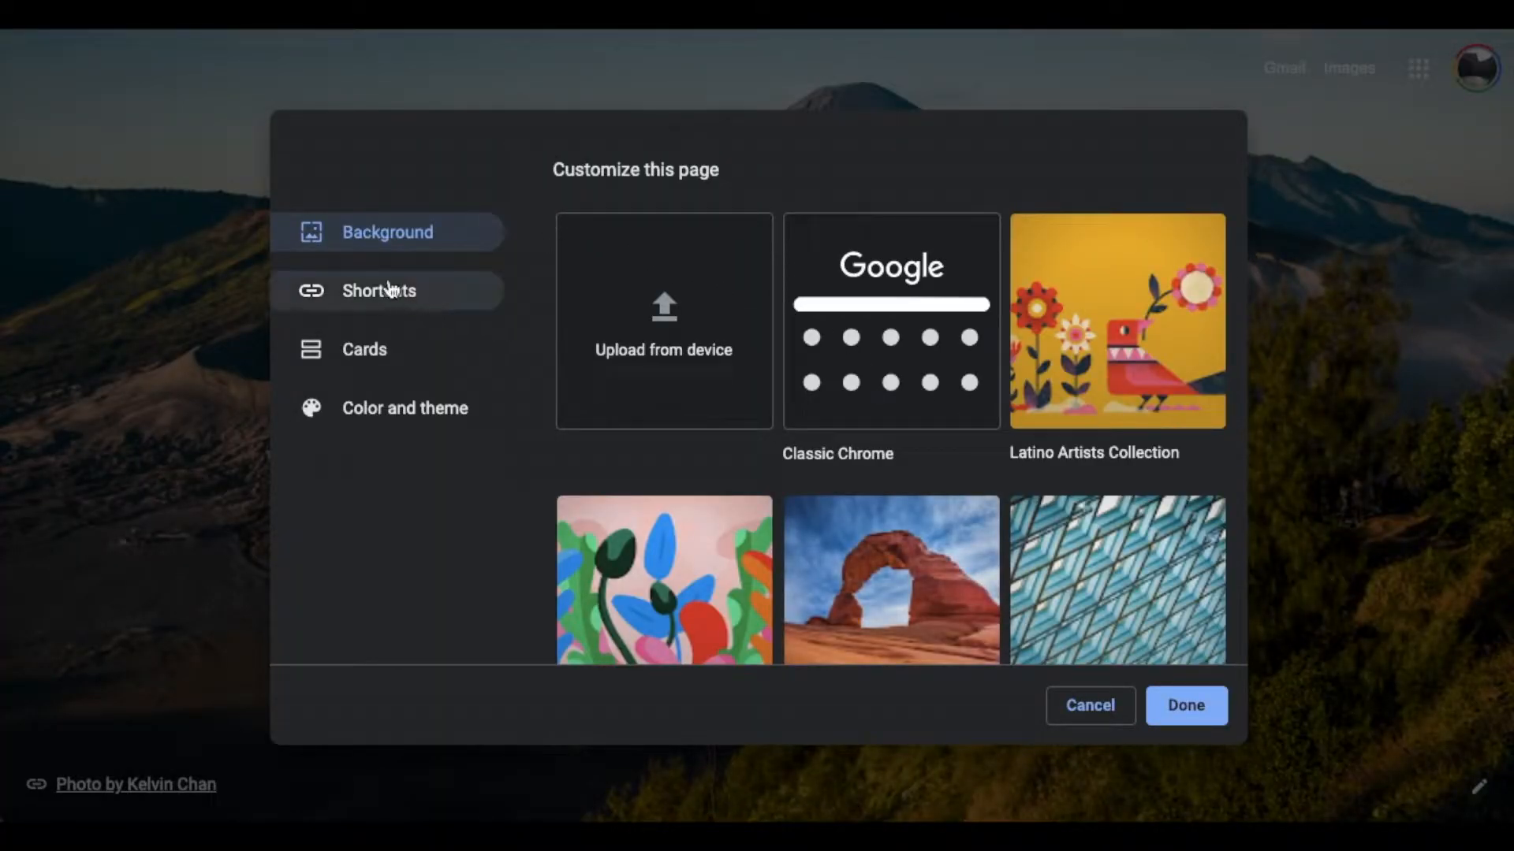
# - Show the new tab page's shortcut settings with My shortcuts selected instead of Most visited sites
pyautogui.click(379, 291)
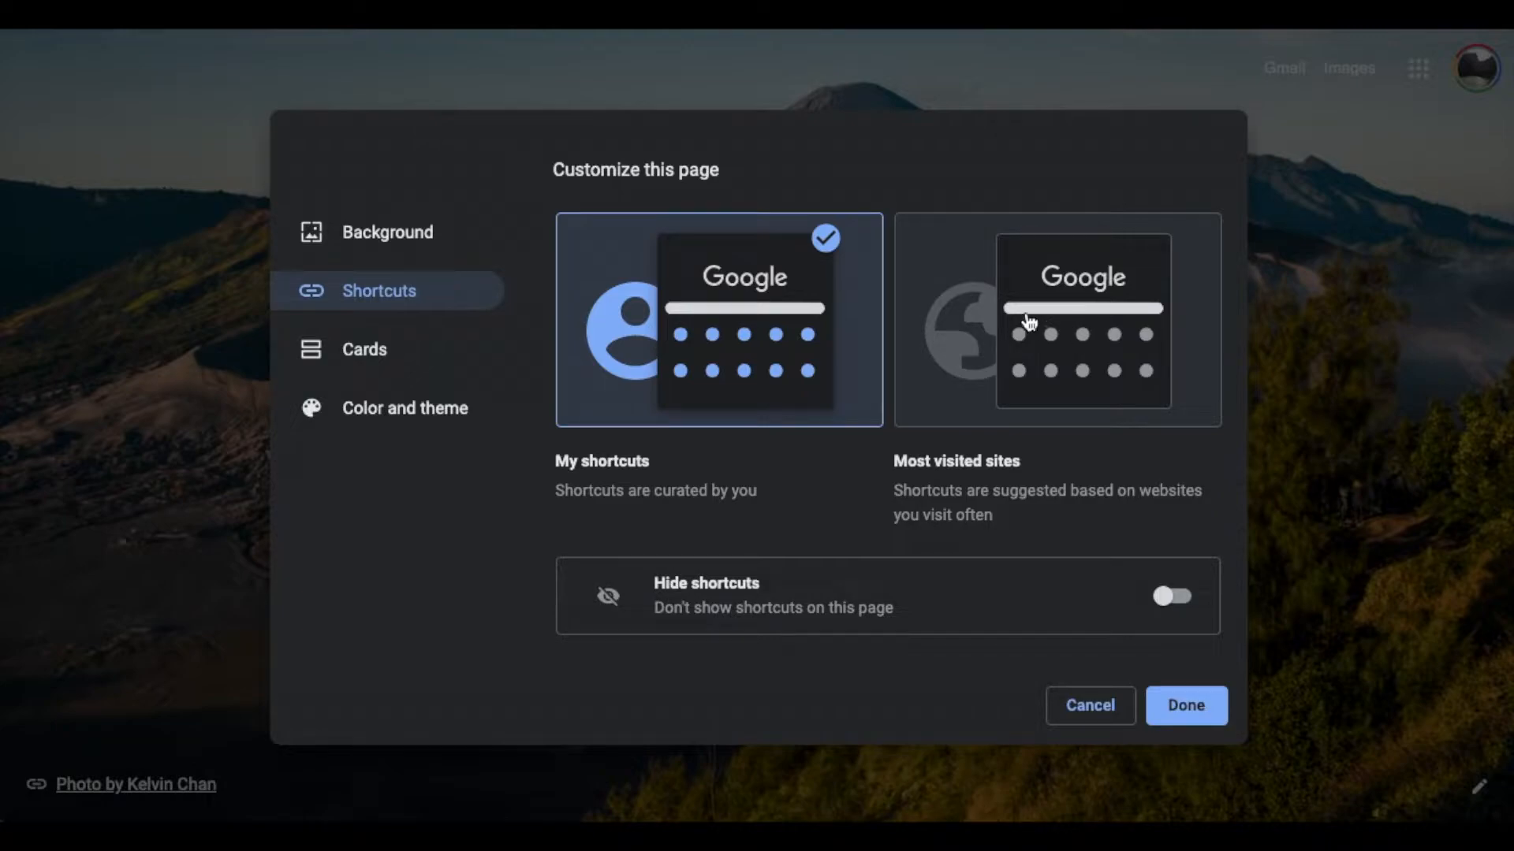
pyautogui.moveTo(1062, 377)
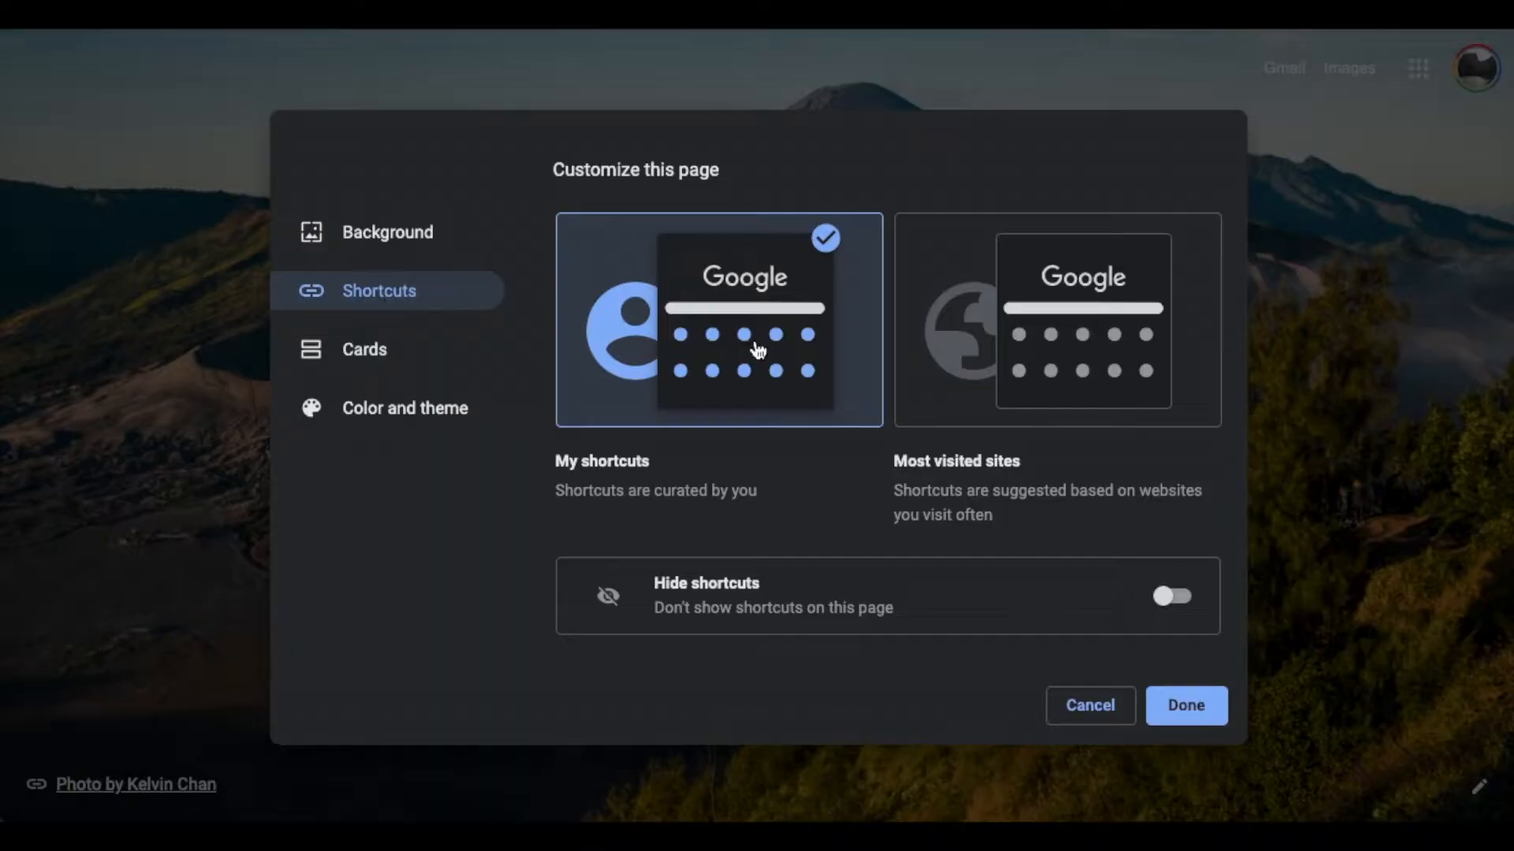
pyautogui.moveTo(794, 305)
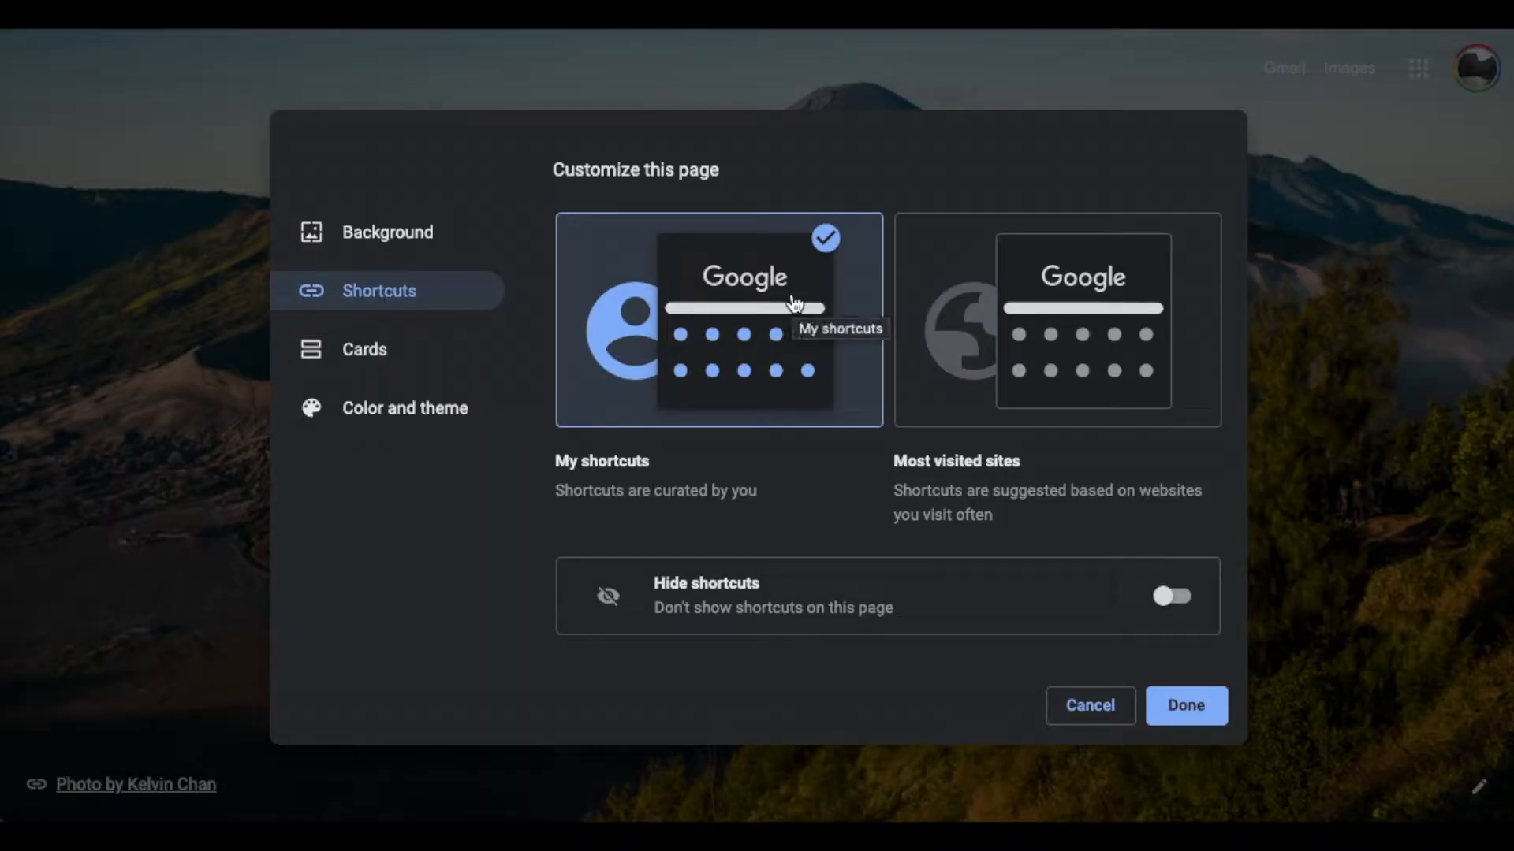
pyautogui.moveTo(757, 681)
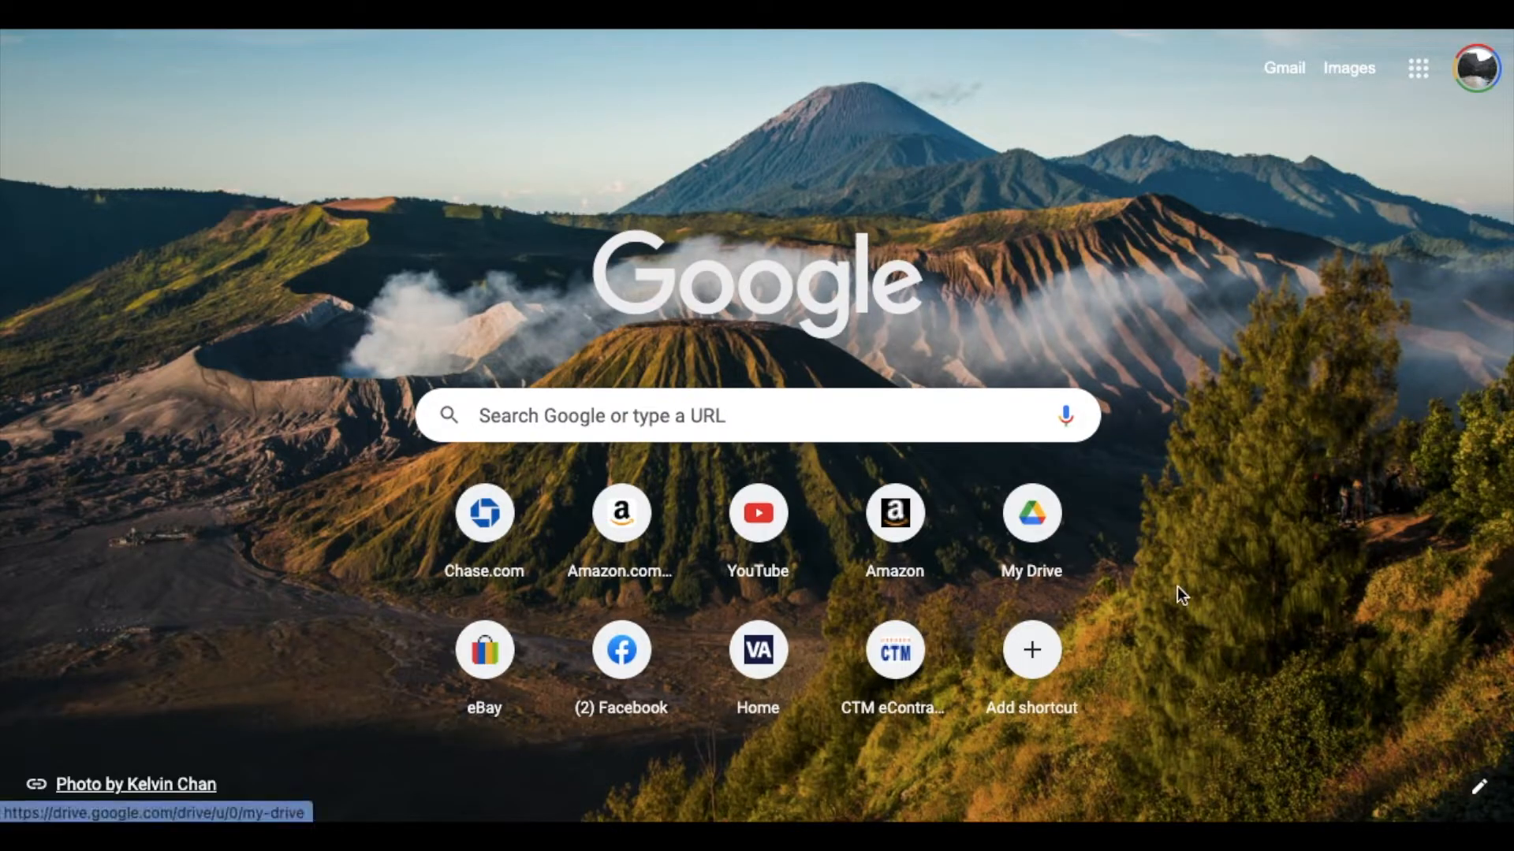
pyautogui.moveTo(803, 475)
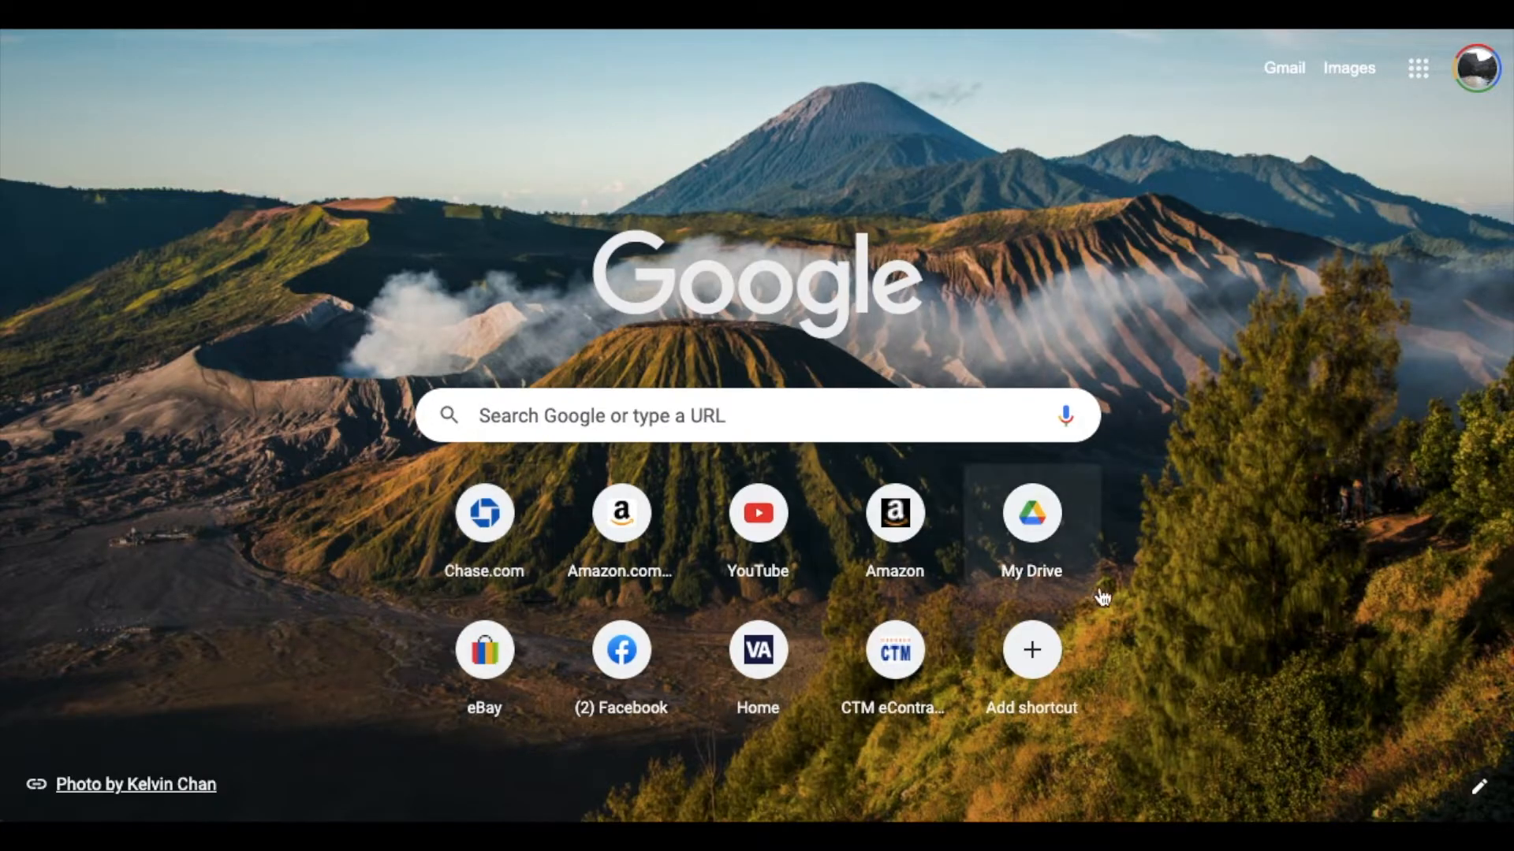
pyautogui.moveTo(1194, 590)
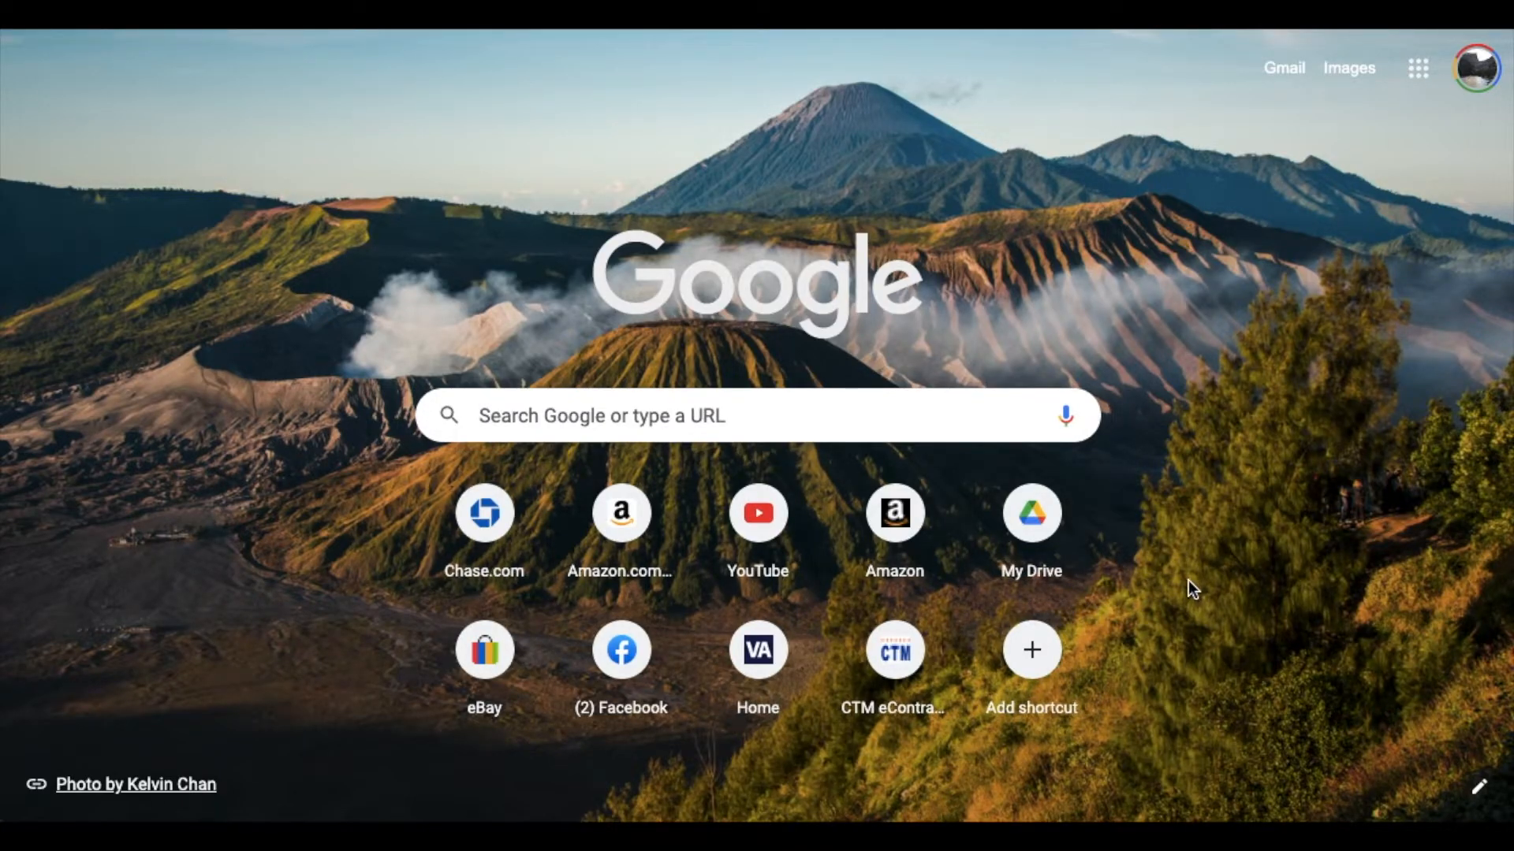
pyautogui.click(1030, 650)
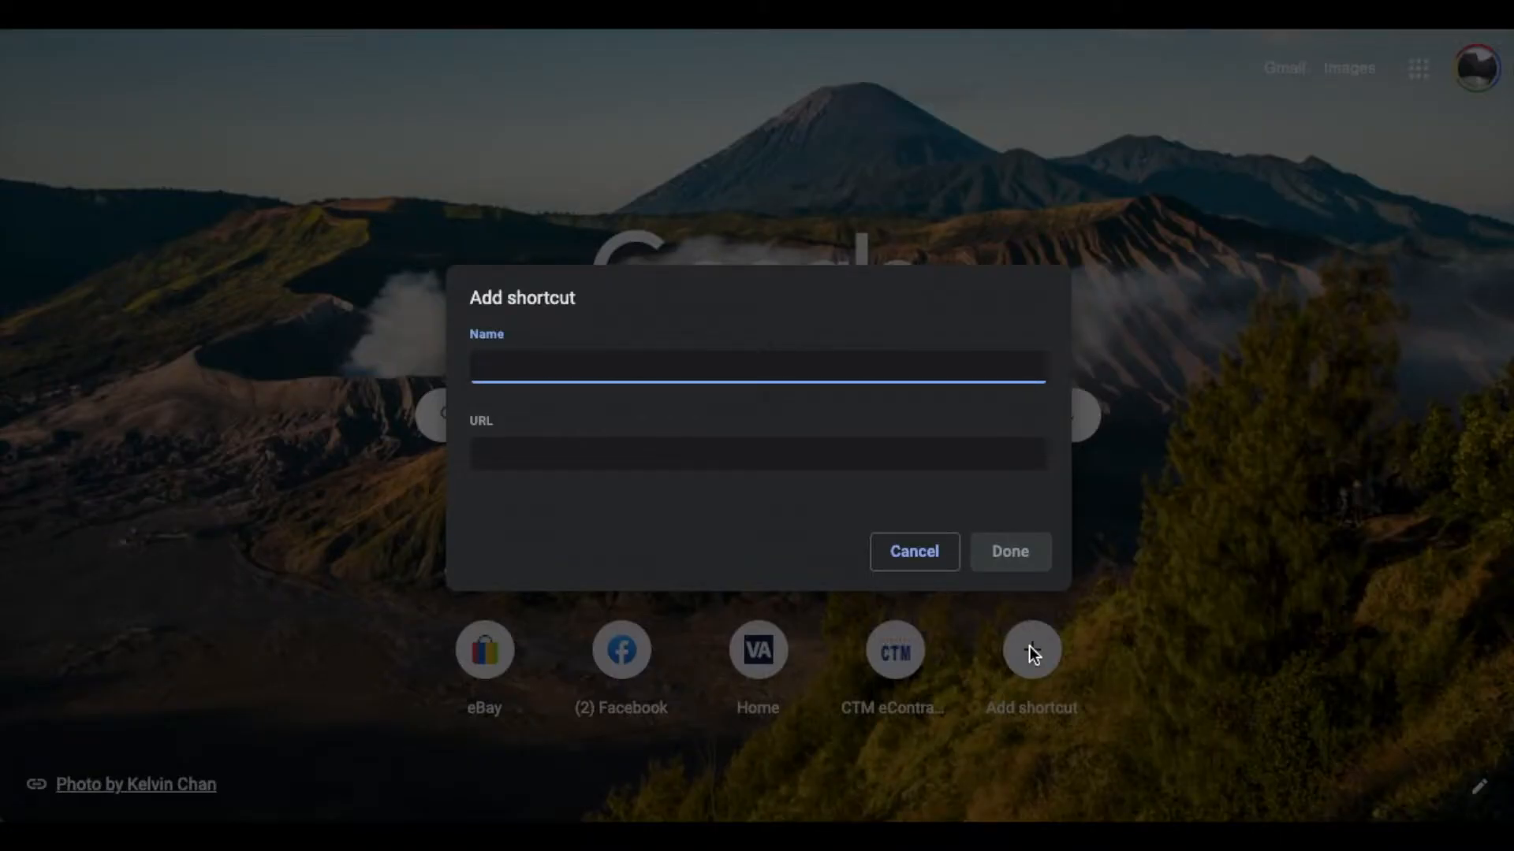
pyautogui.moveTo(533, 411)
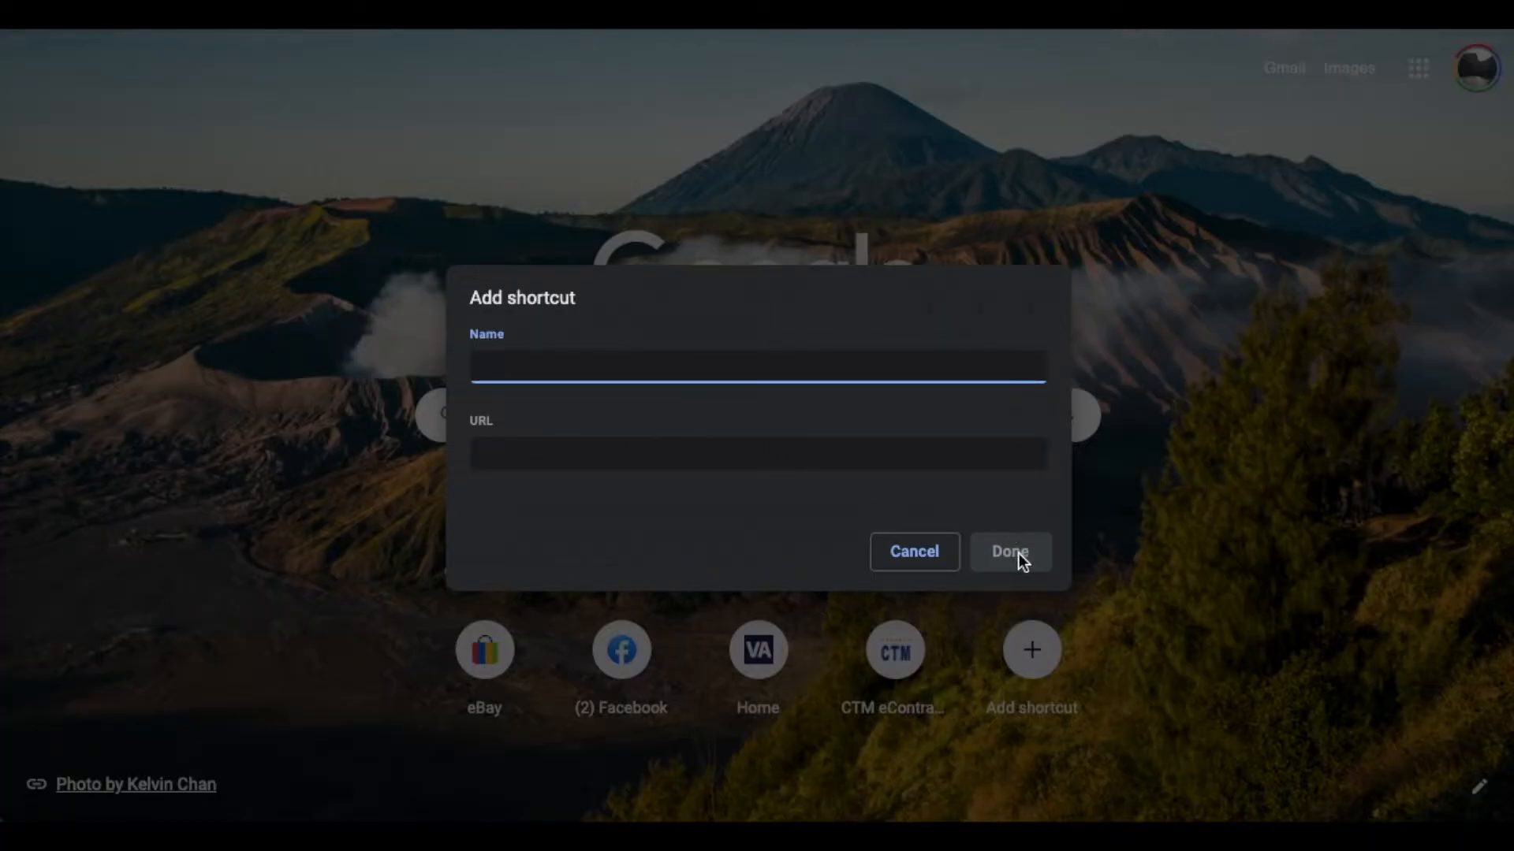
pyautogui.click(1009, 551)
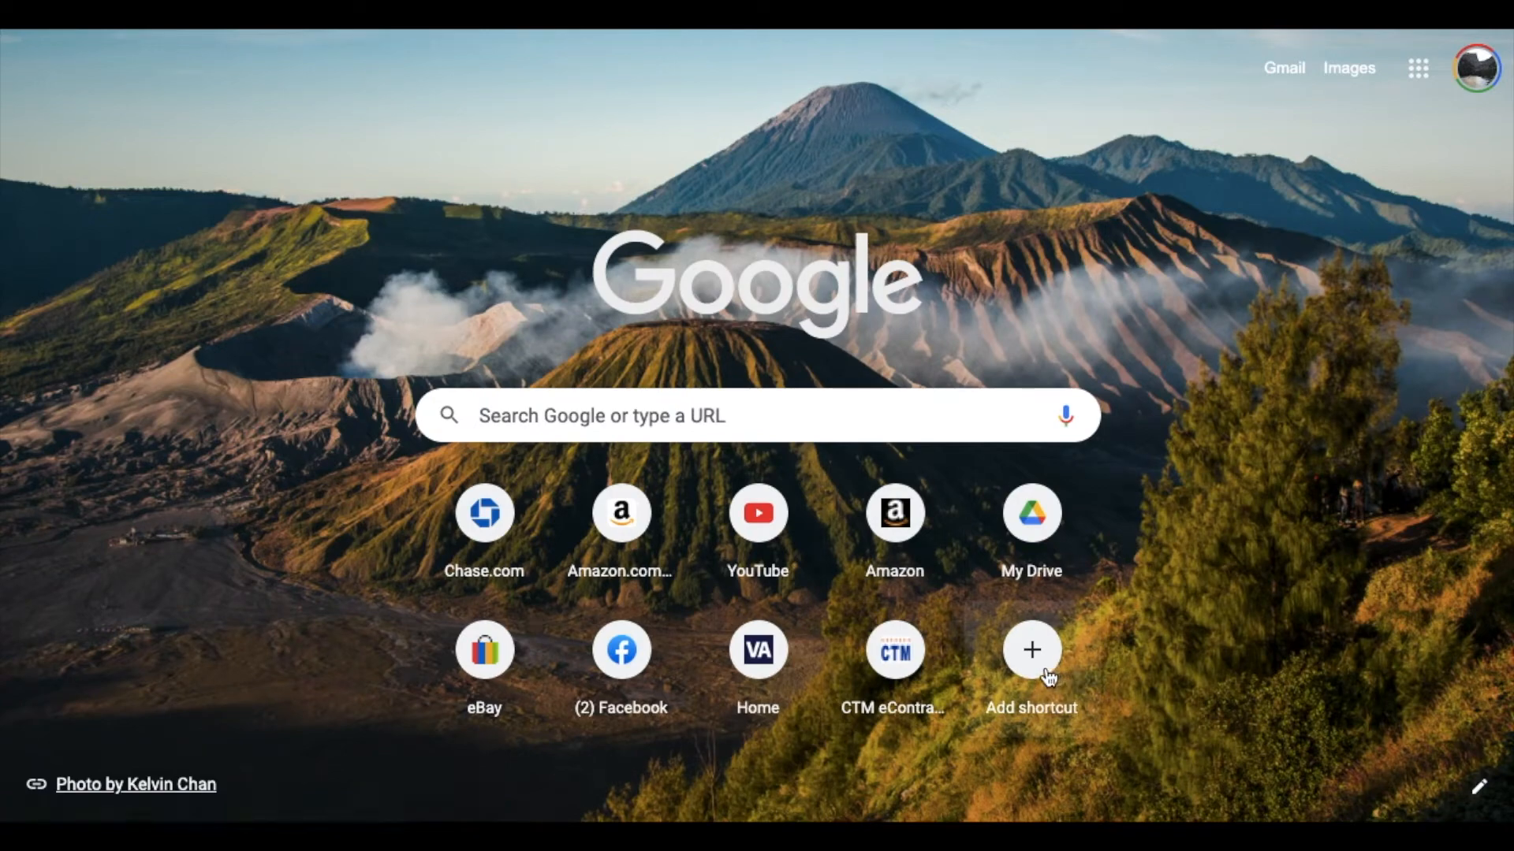
pyautogui.moveTo(894, 650)
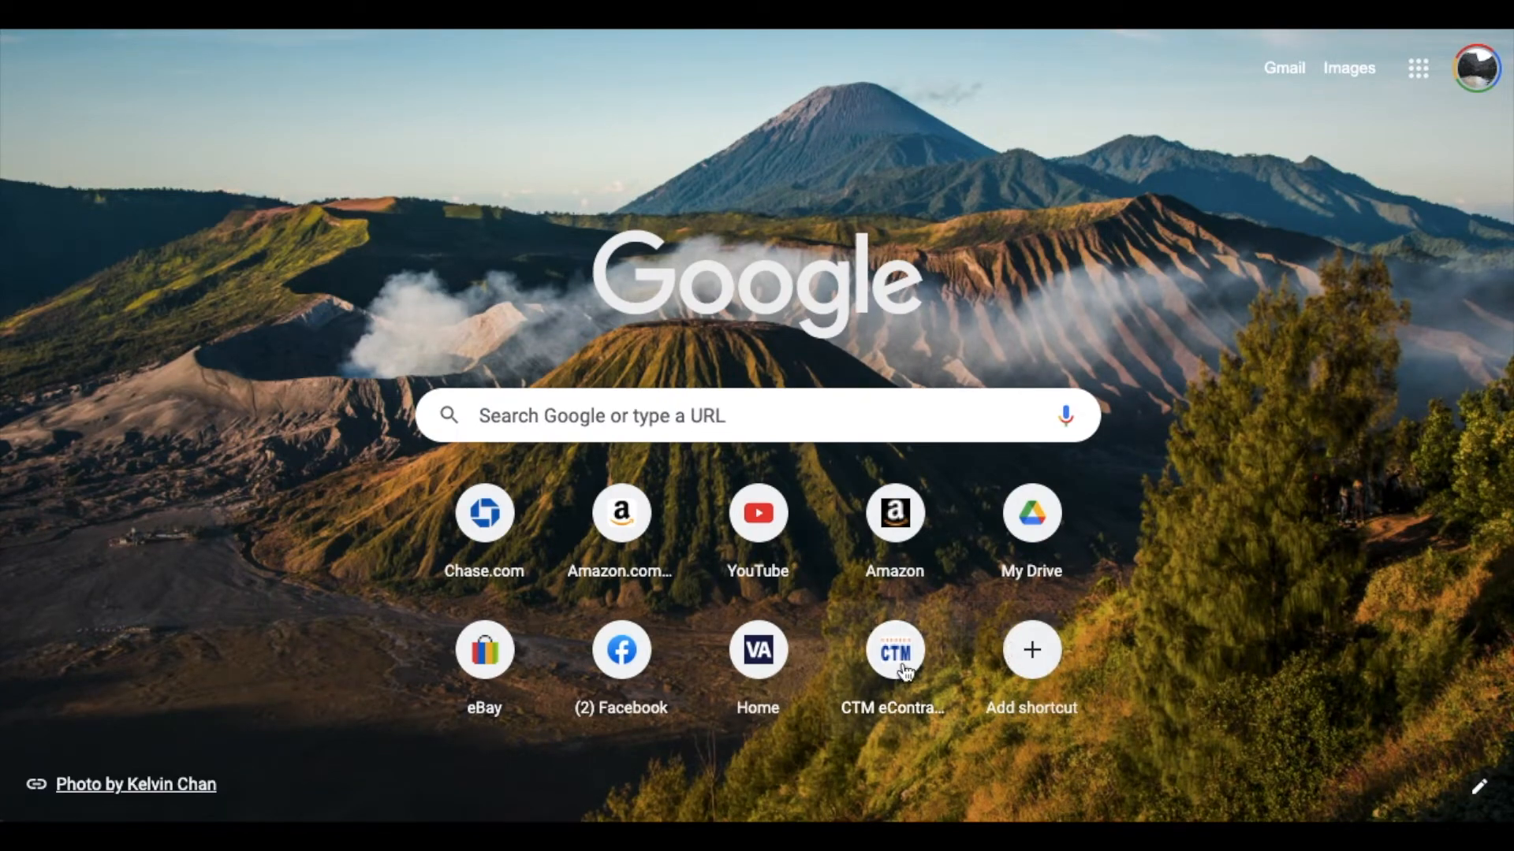
pyautogui.moveTo(1032, 521)
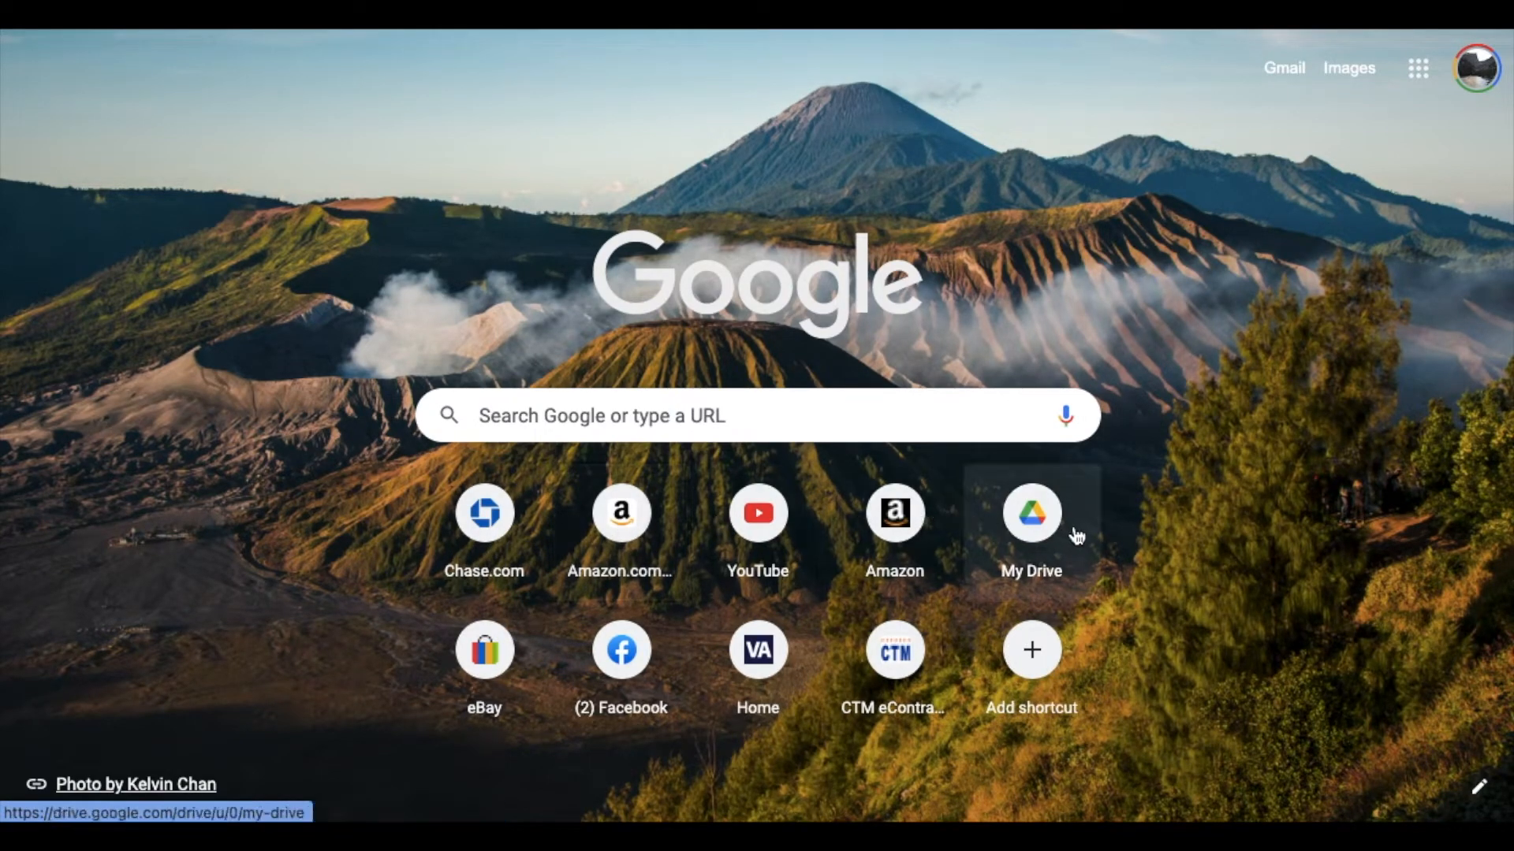
pyautogui.moveTo(1130, 606)
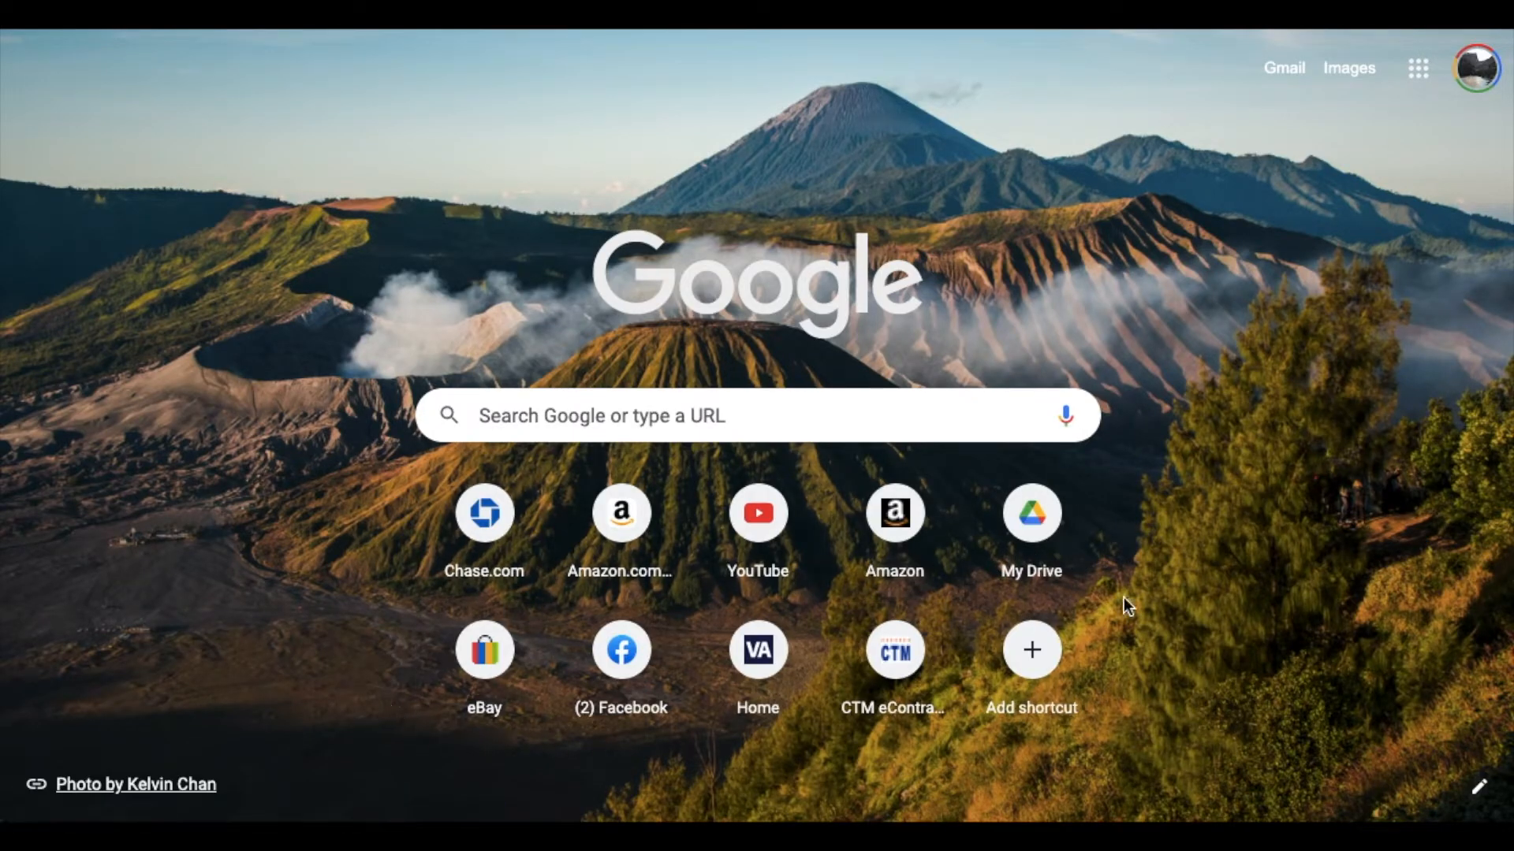
pyautogui.moveTo(621, 513)
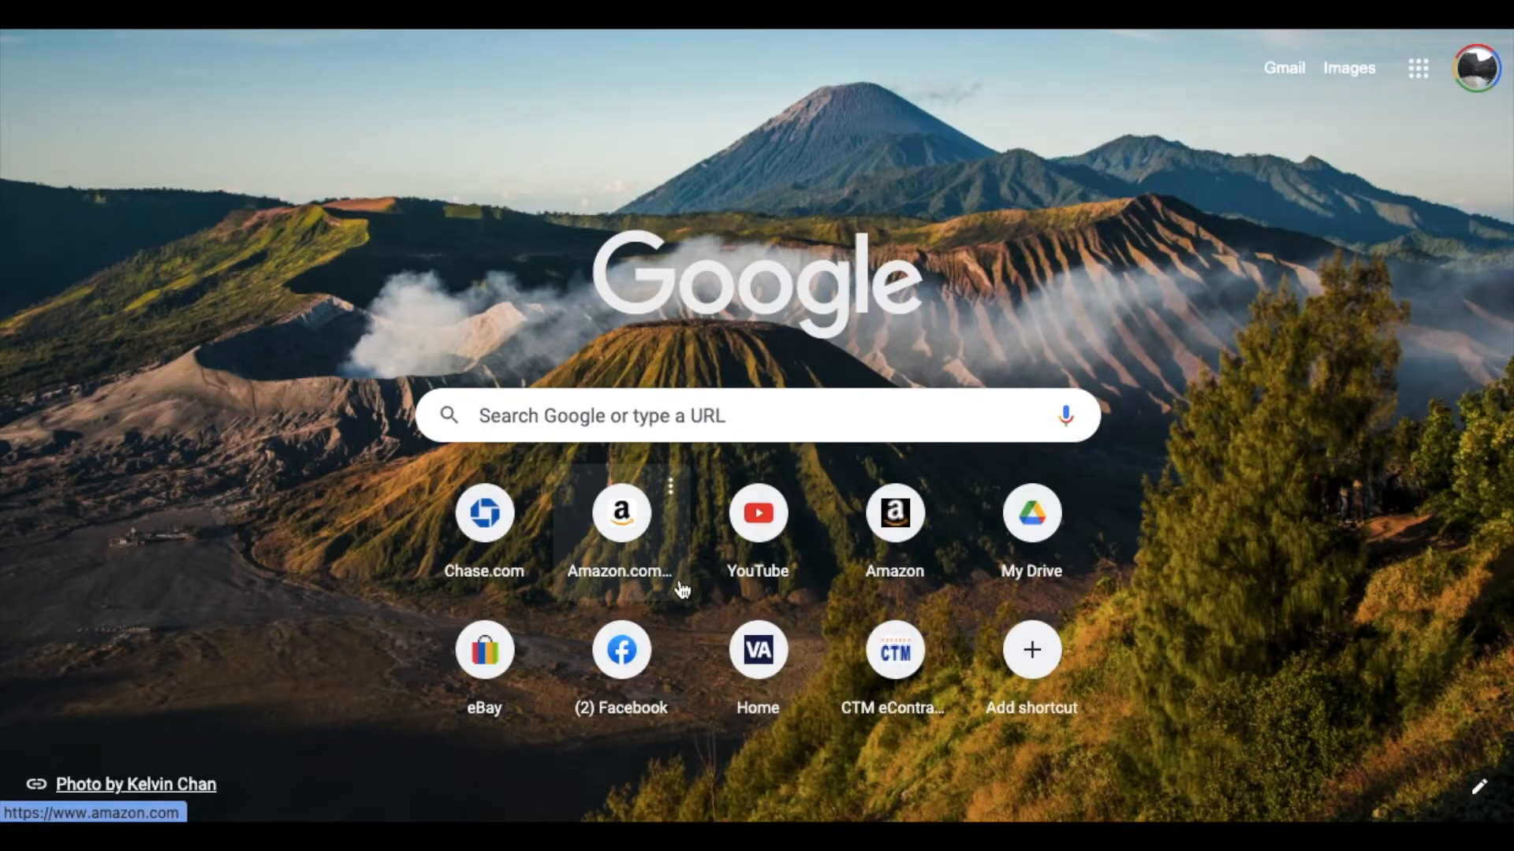
pyautogui.moveTo(669, 623)
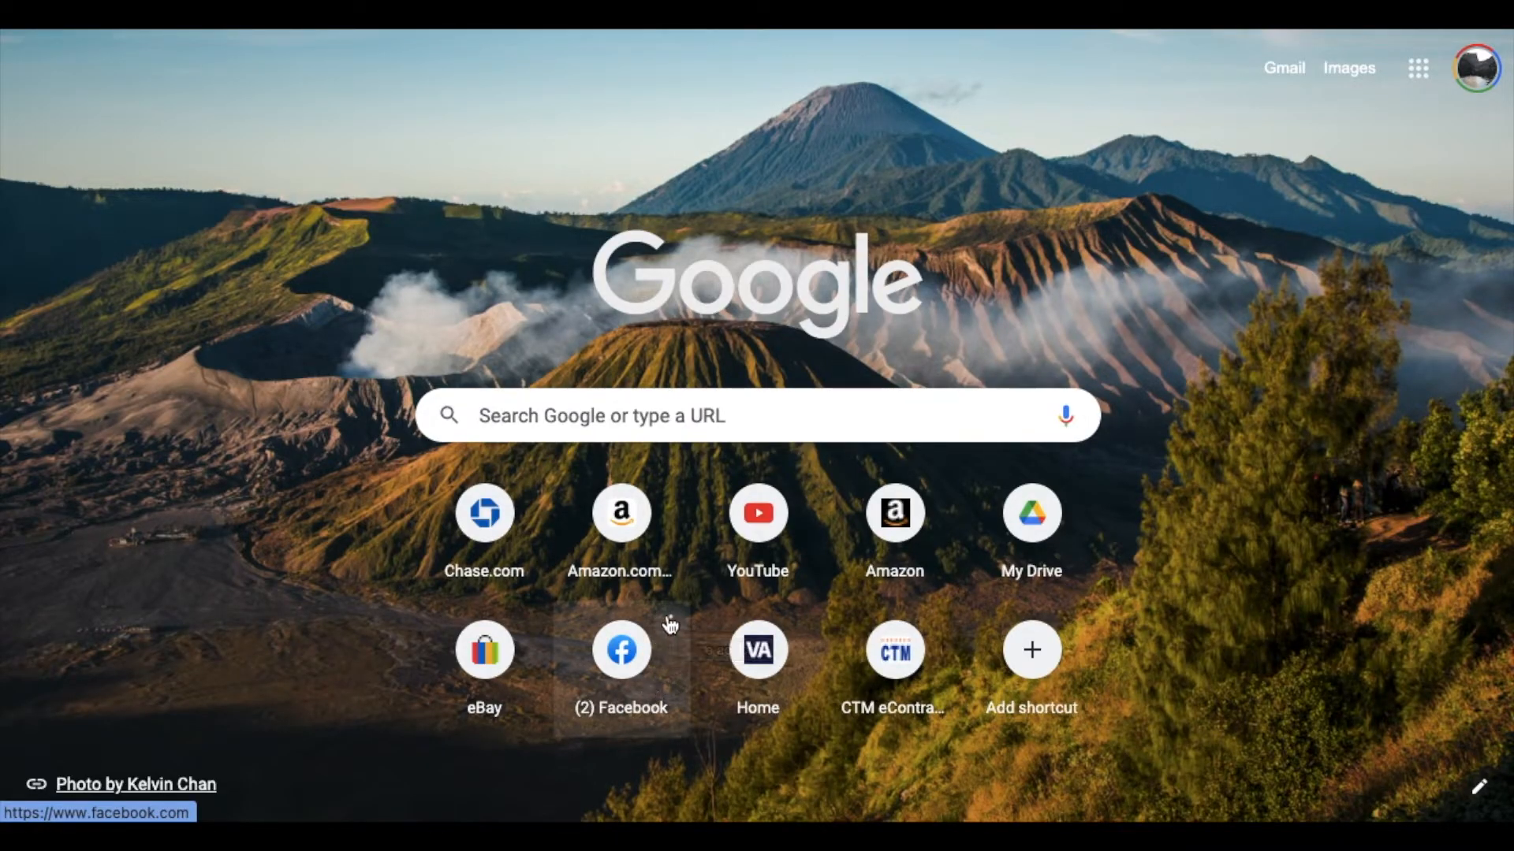
# - Bring up the edit and remove menu for the '(2) Facebook' shortcut tile
pyautogui.rightClick(621, 649)
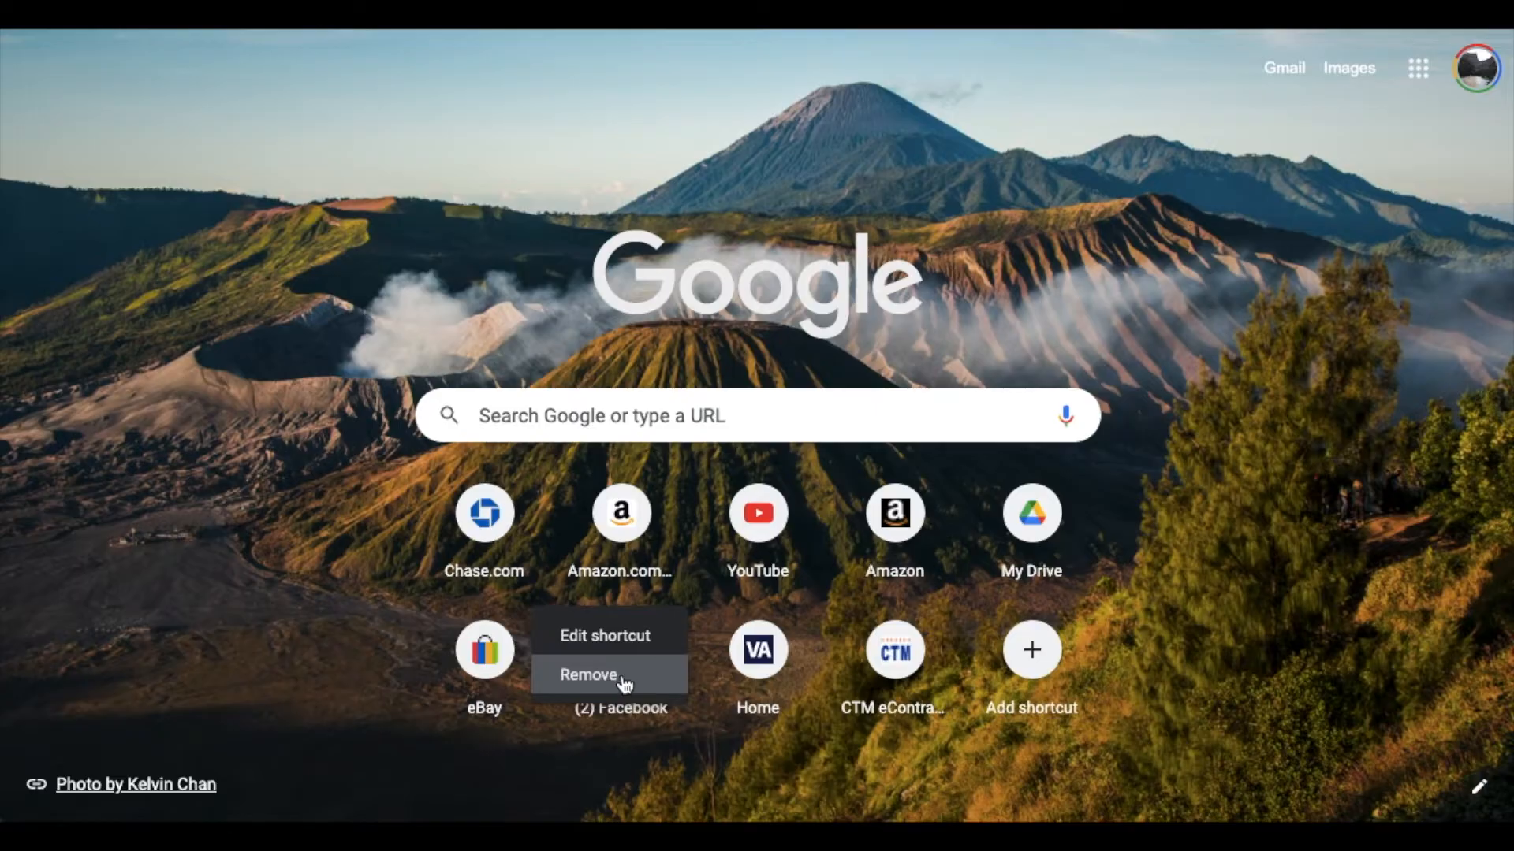
pyautogui.moveTo(605, 636)
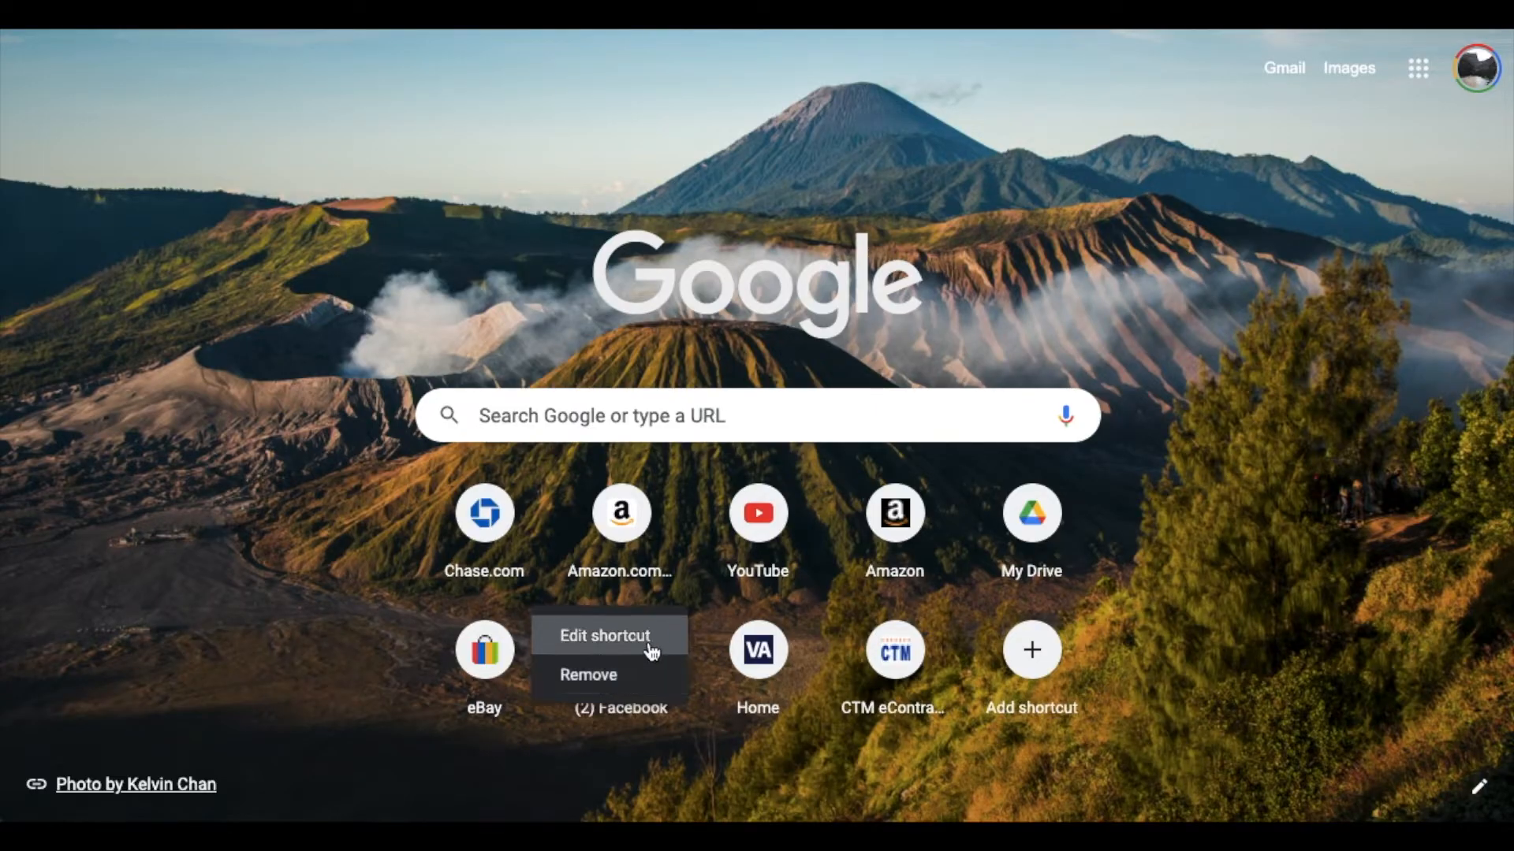
# - Edit the '(2) Facebook' shortcut, renaming it to 'Facebook', and save
pyautogui.click(605, 636)
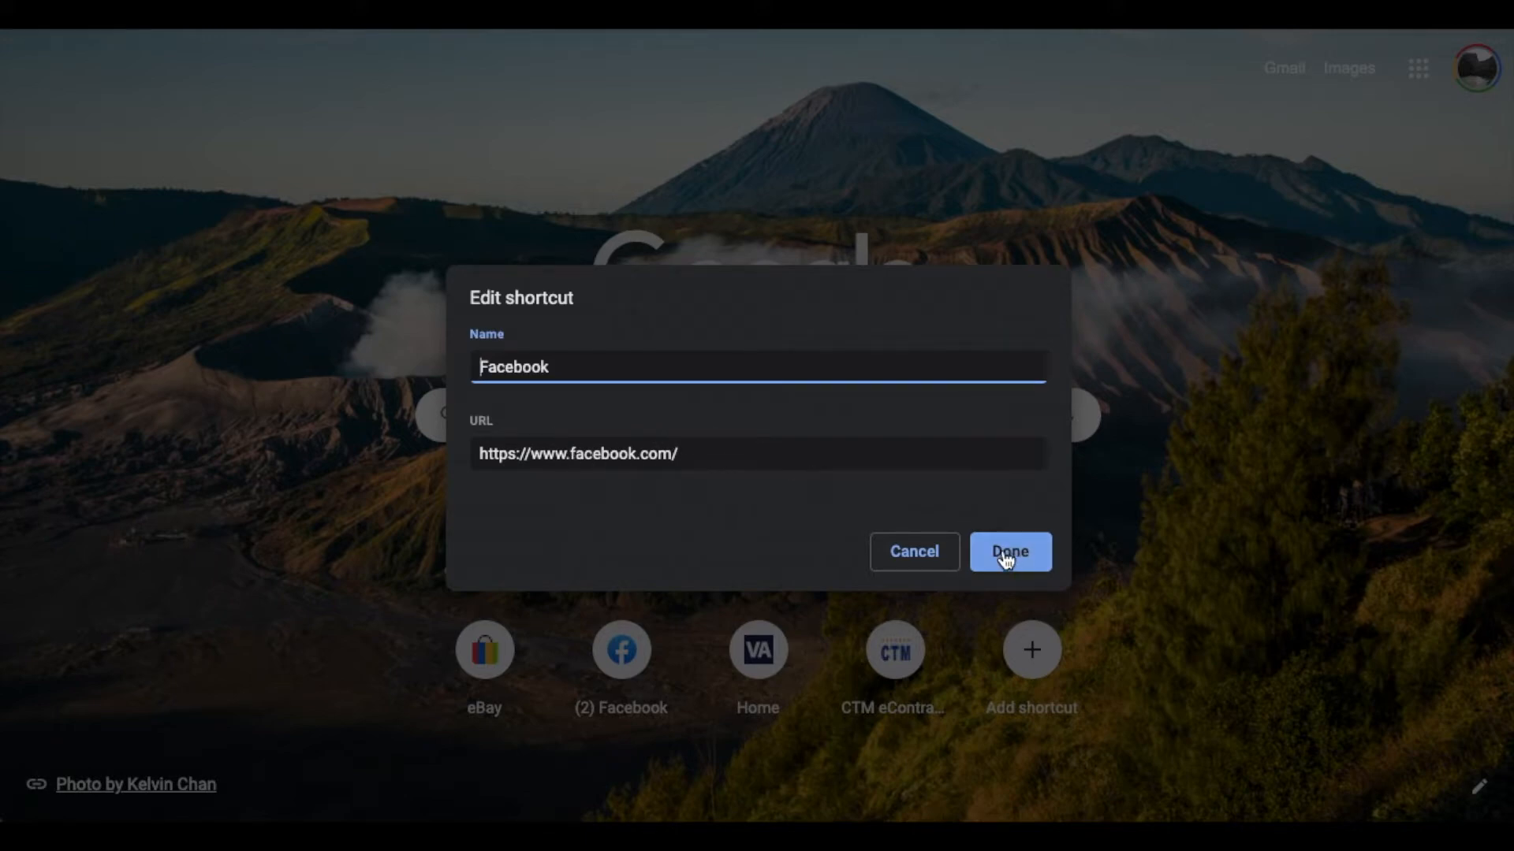
pyautogui.click(1009, 551)
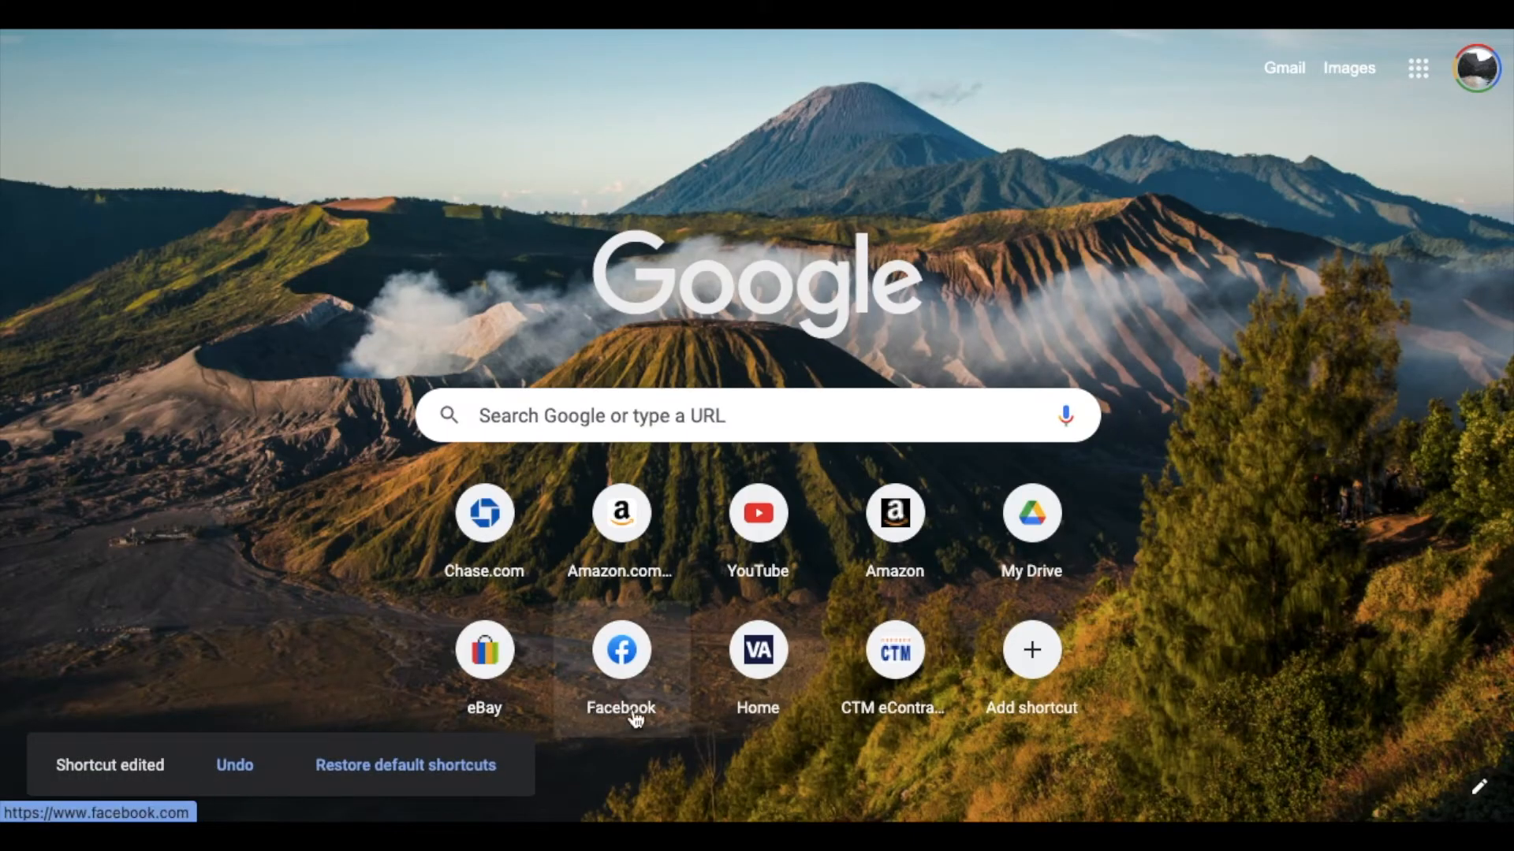
pyautogui.moveTo(1173, 608)
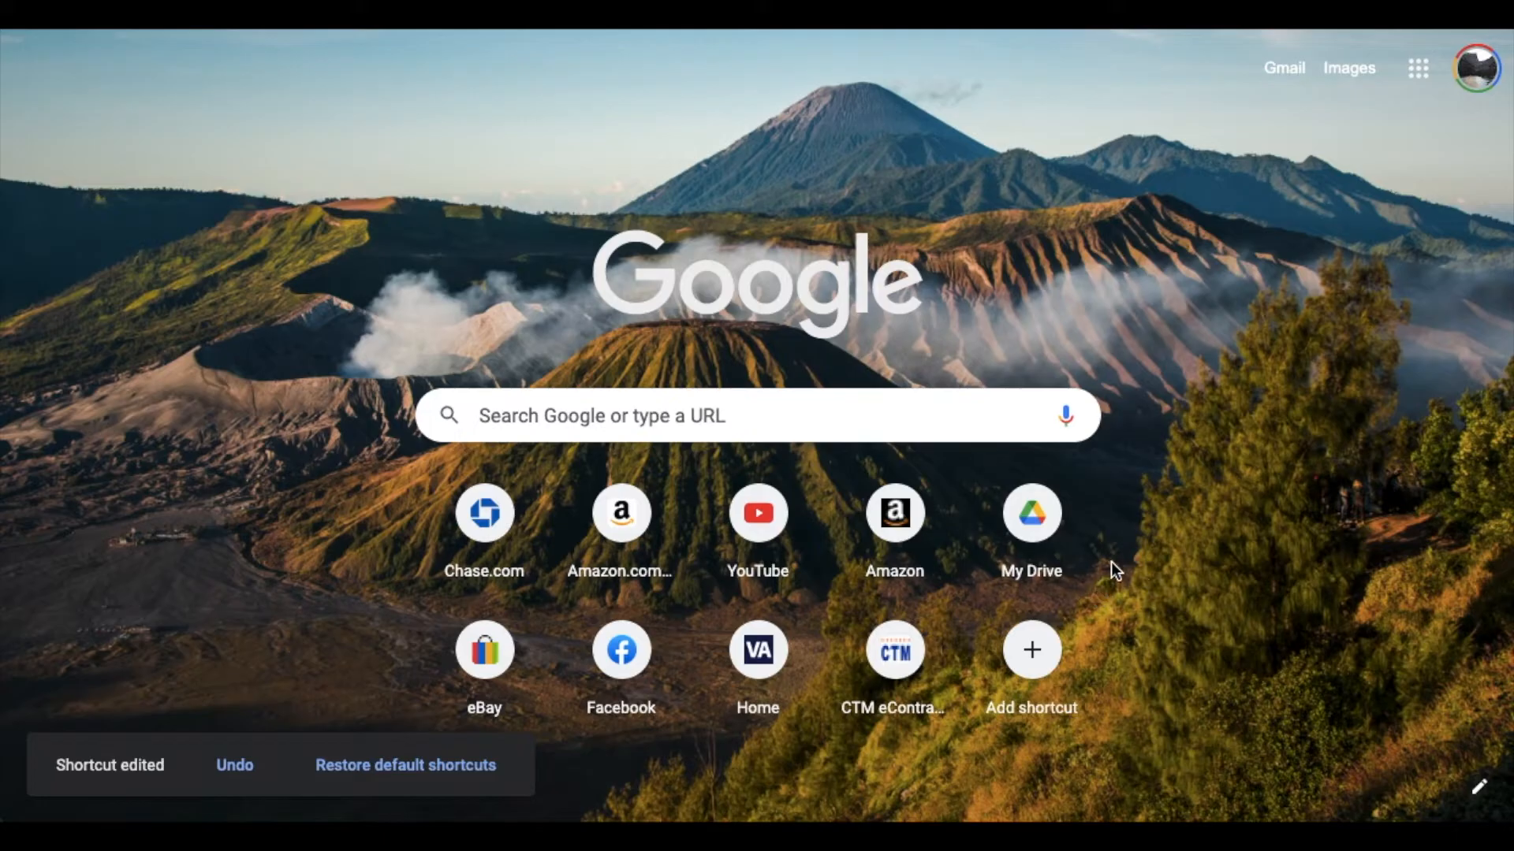
pyautogui.moveTo(1031, 512)
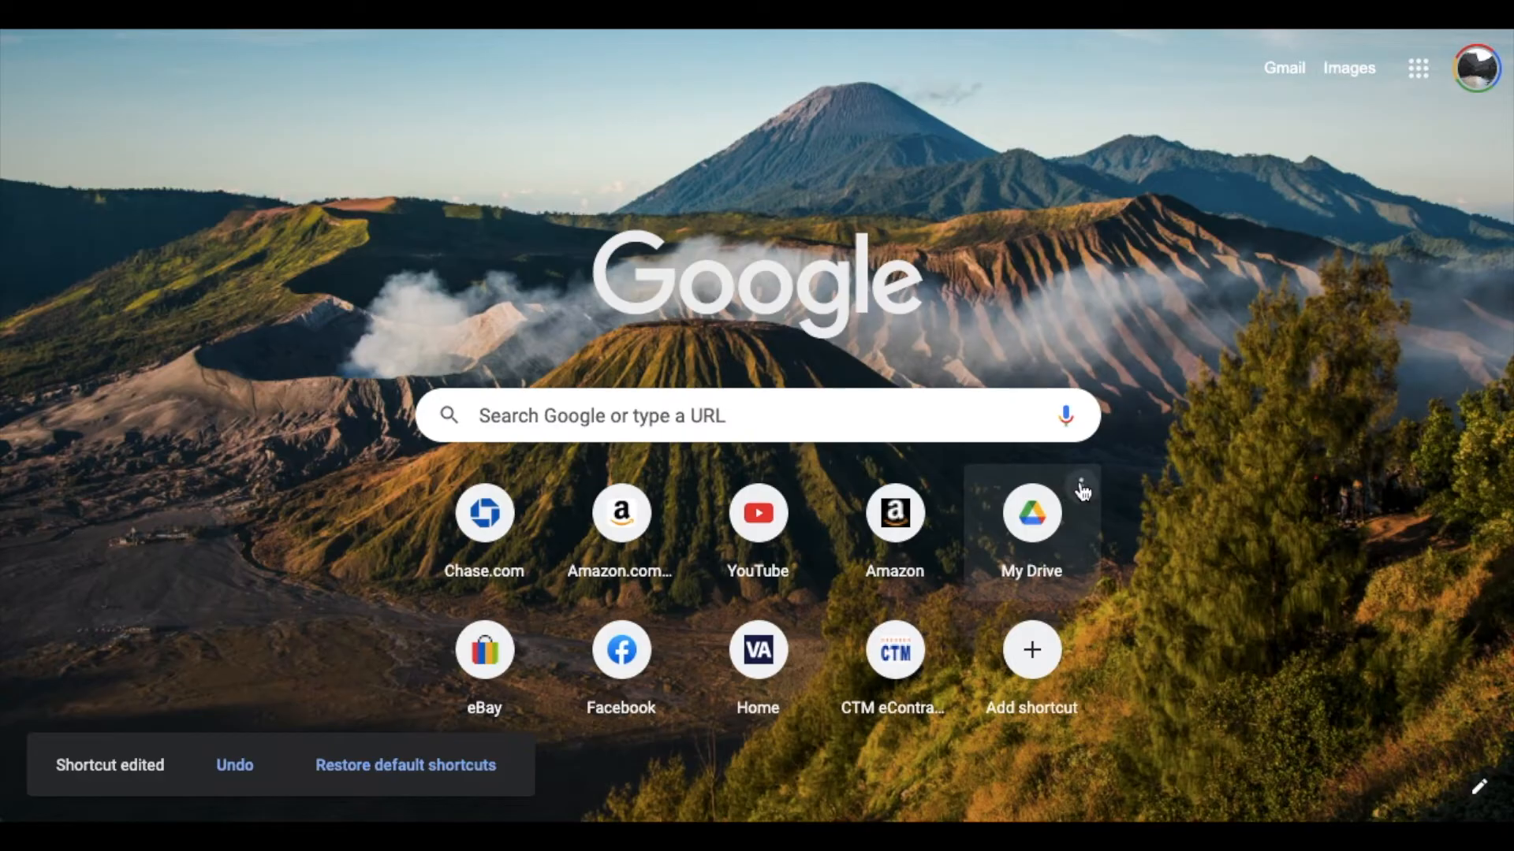
pyautogui.moveTo(1135, 594)
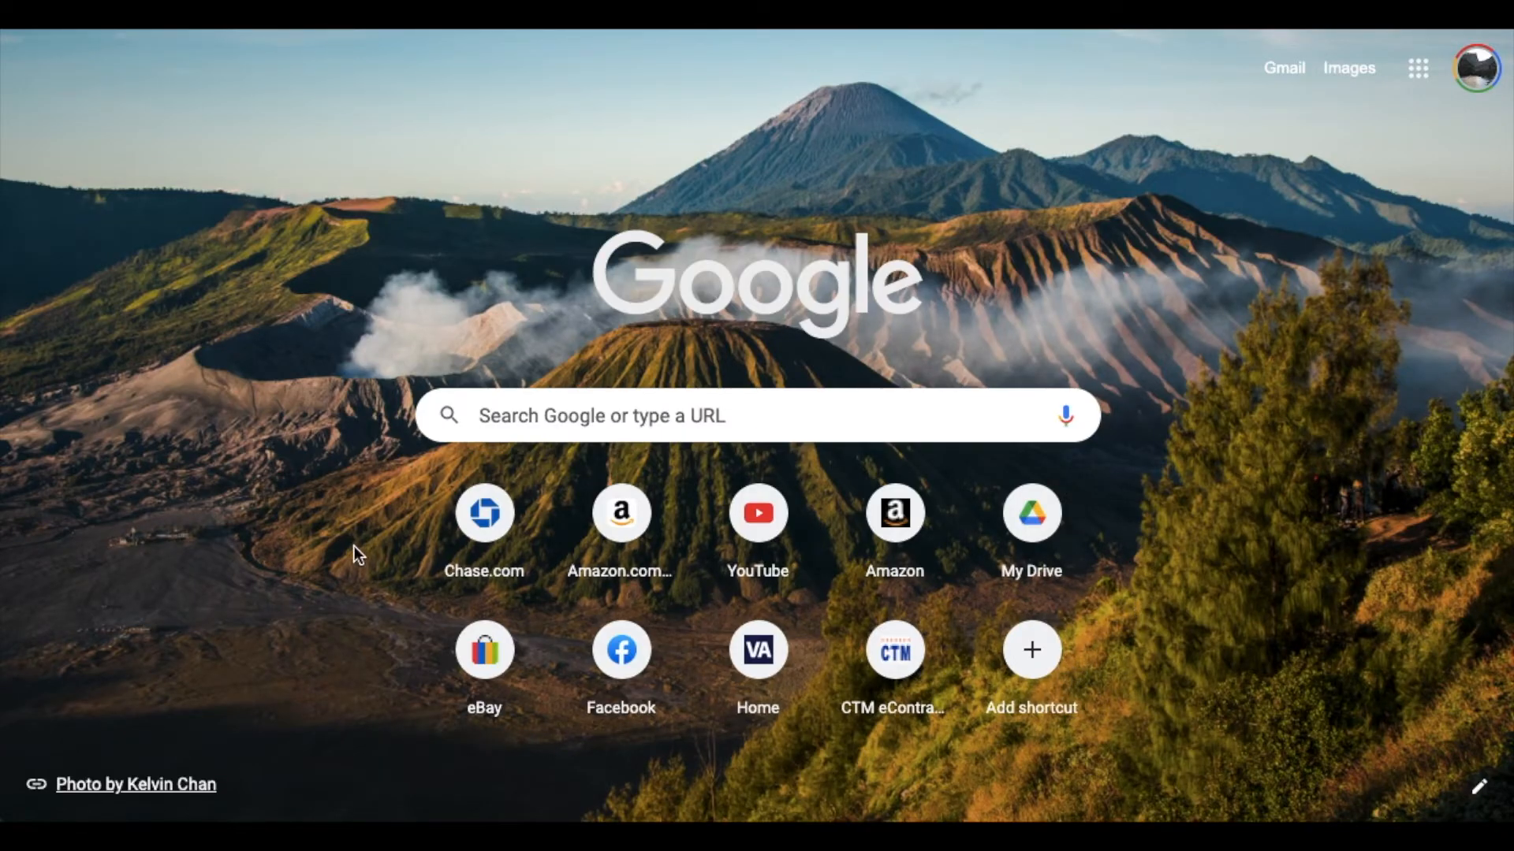
pyautogui.moveTo(1226, 605)
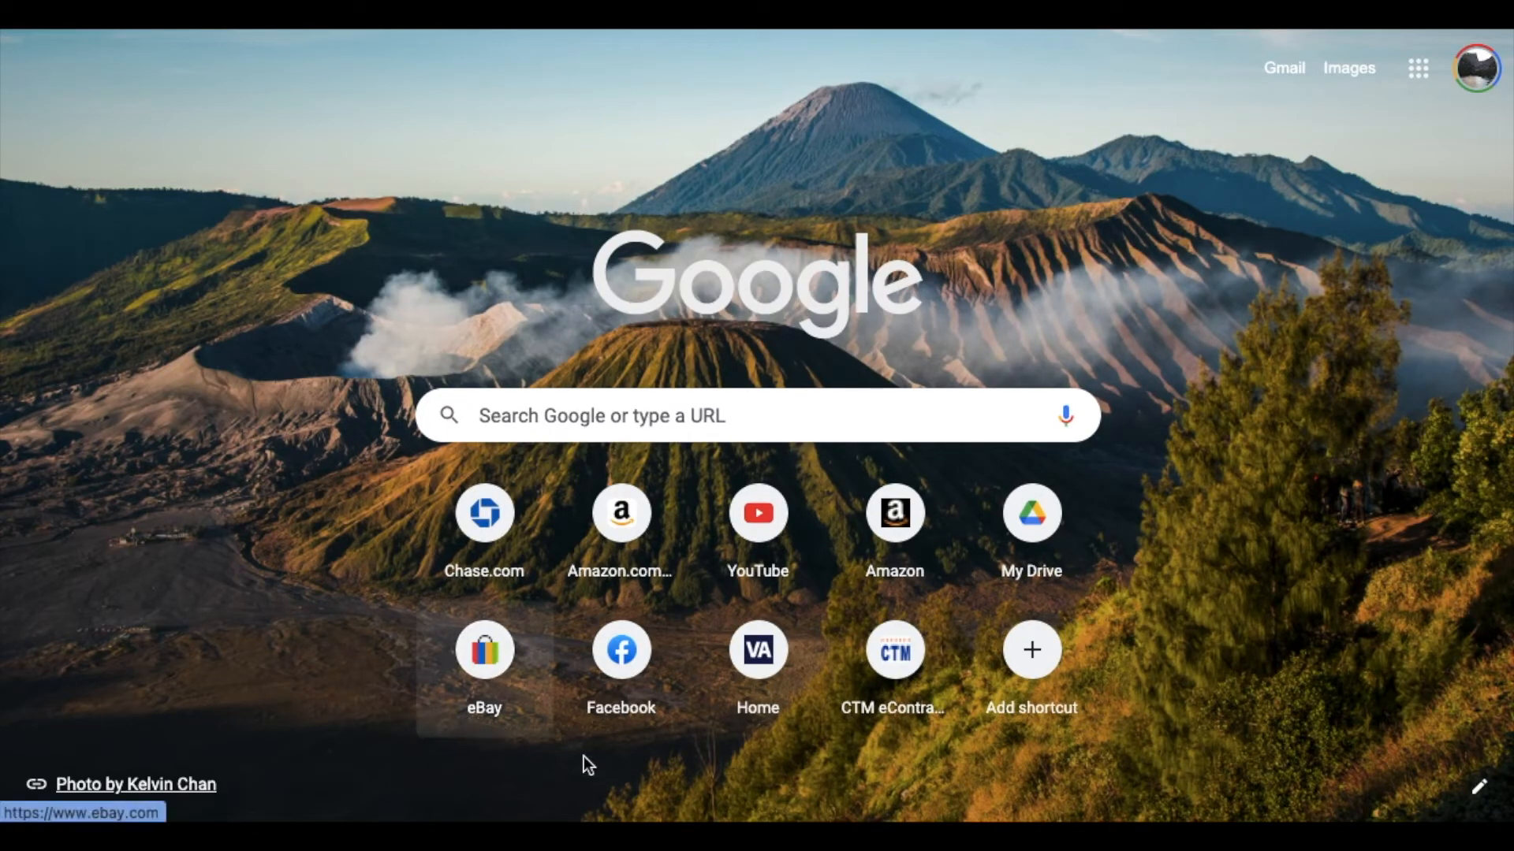
pyautogui.moveTo(385, 580)
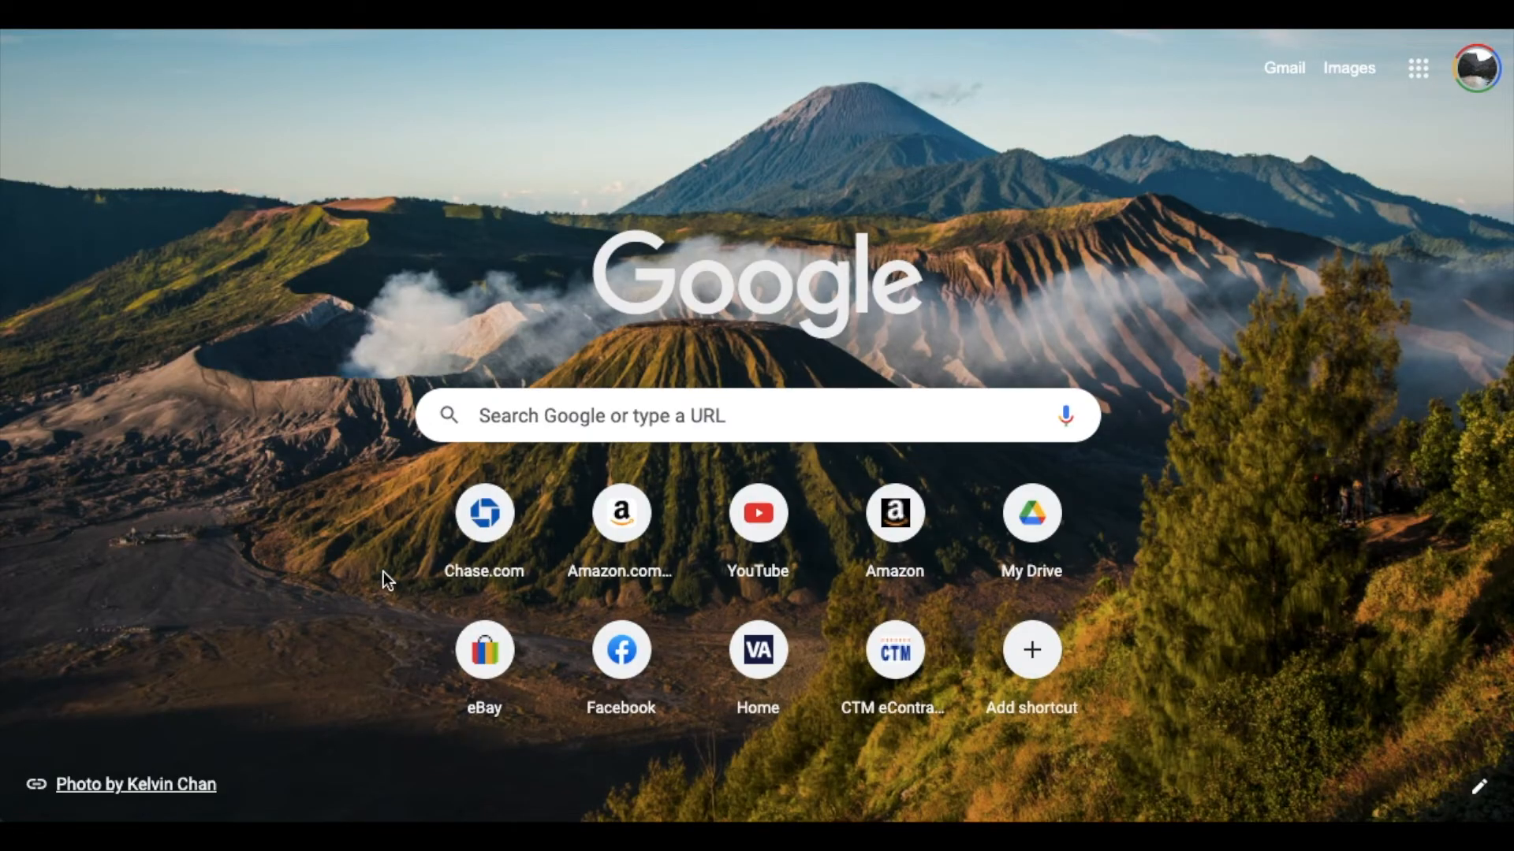
pyautogui.moveTo(1293, 512)
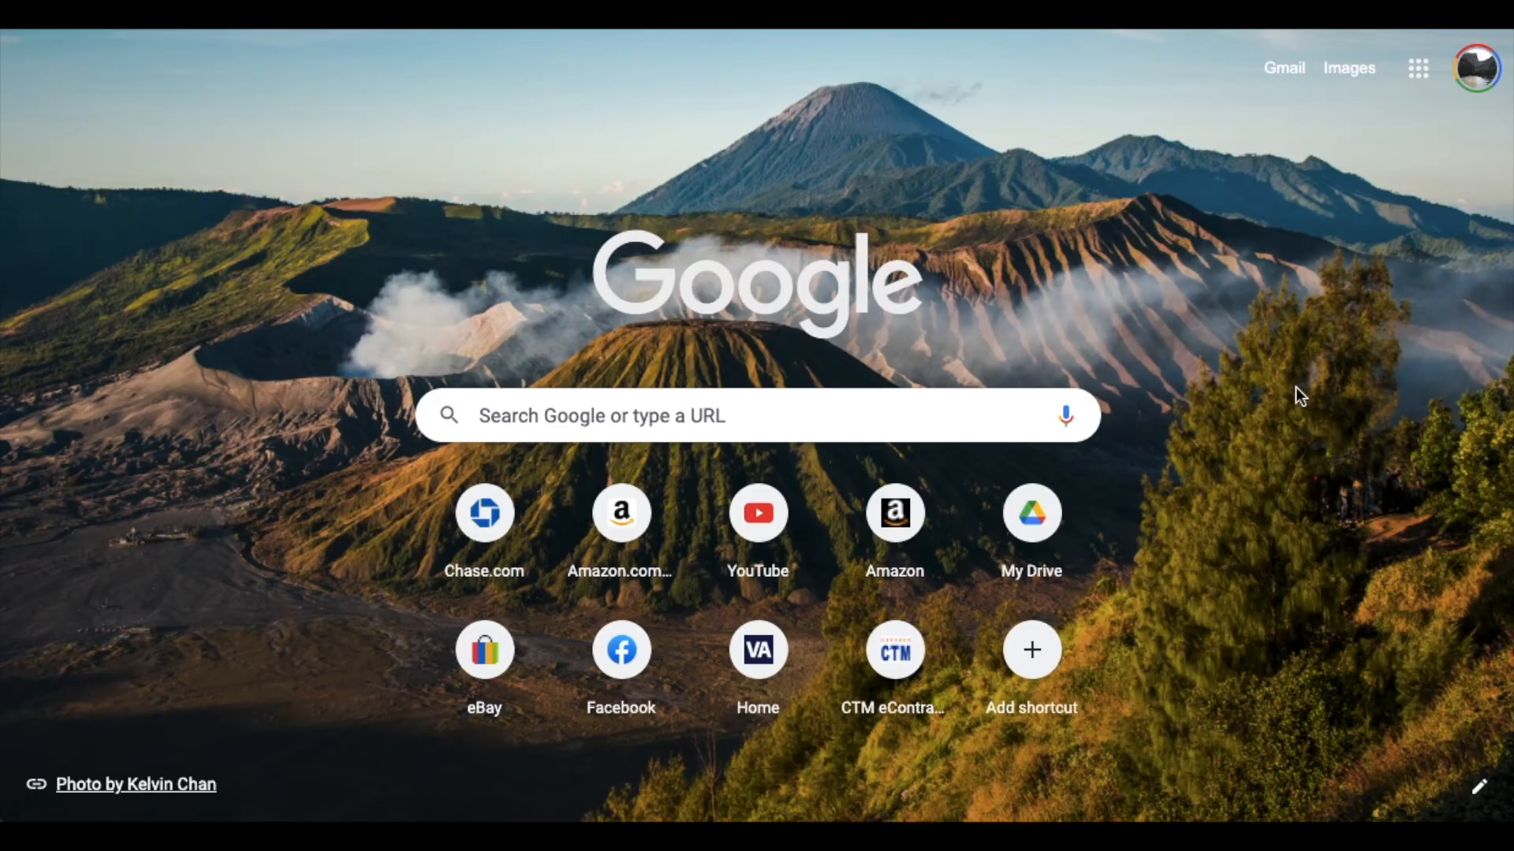
pyautogui.moveTo(1147, 315)
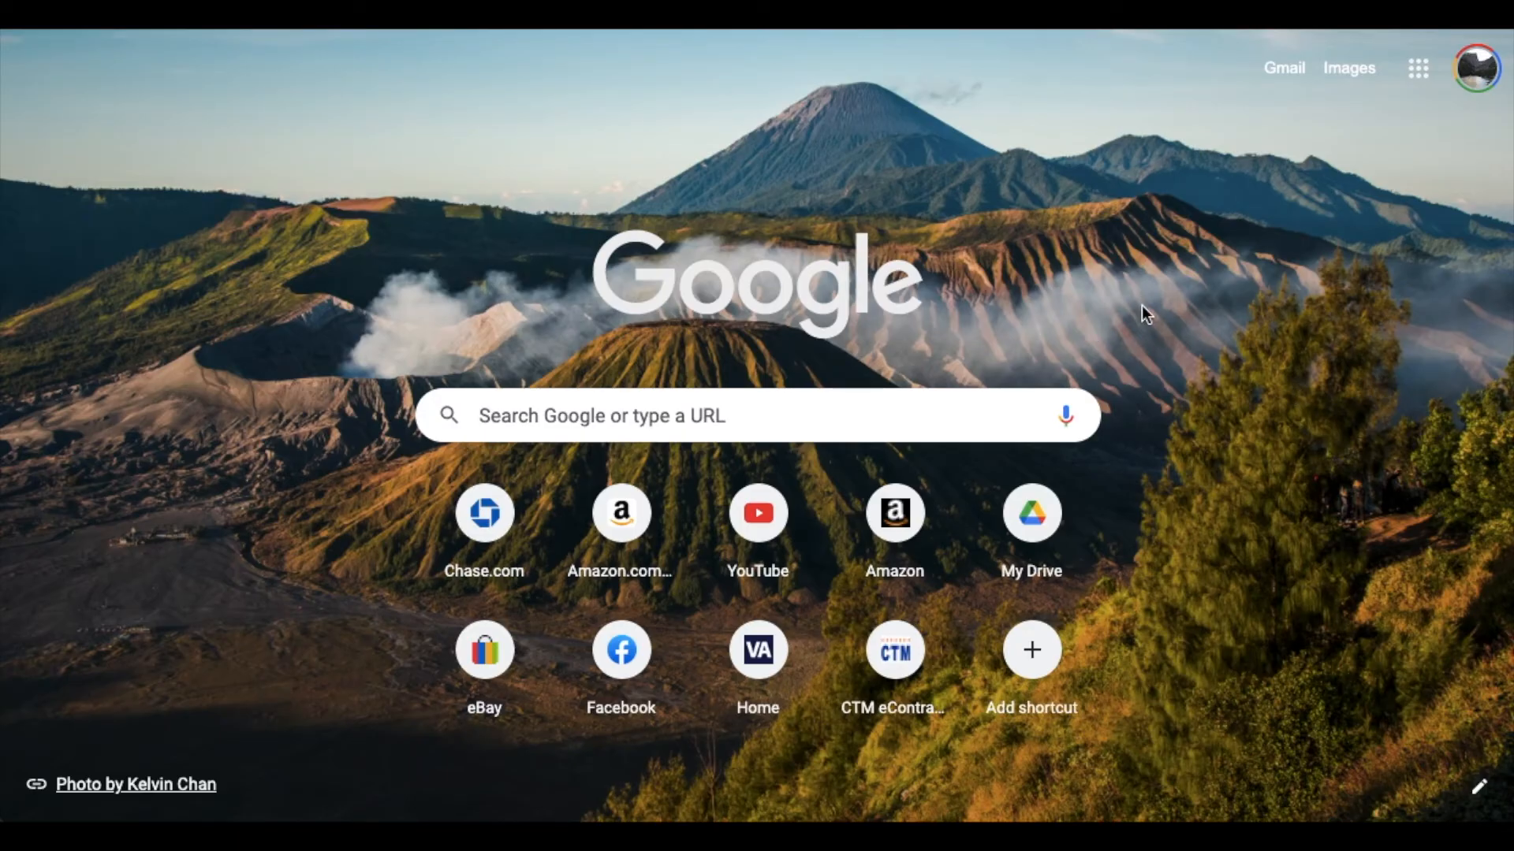
pyautogui.moveTo(753, 236)
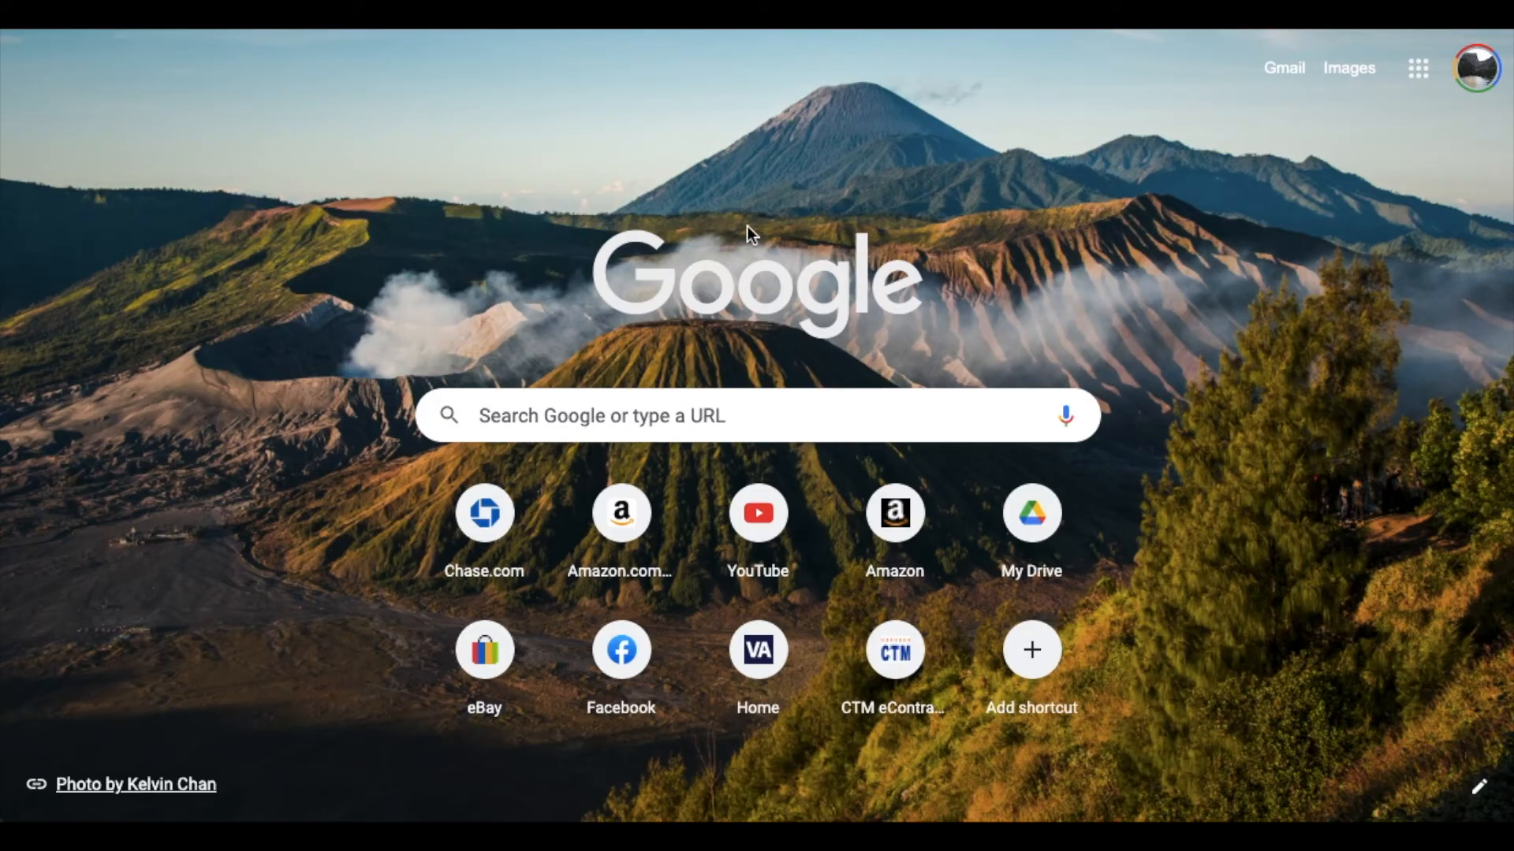
pyautogui.moveTo(1156, 328)
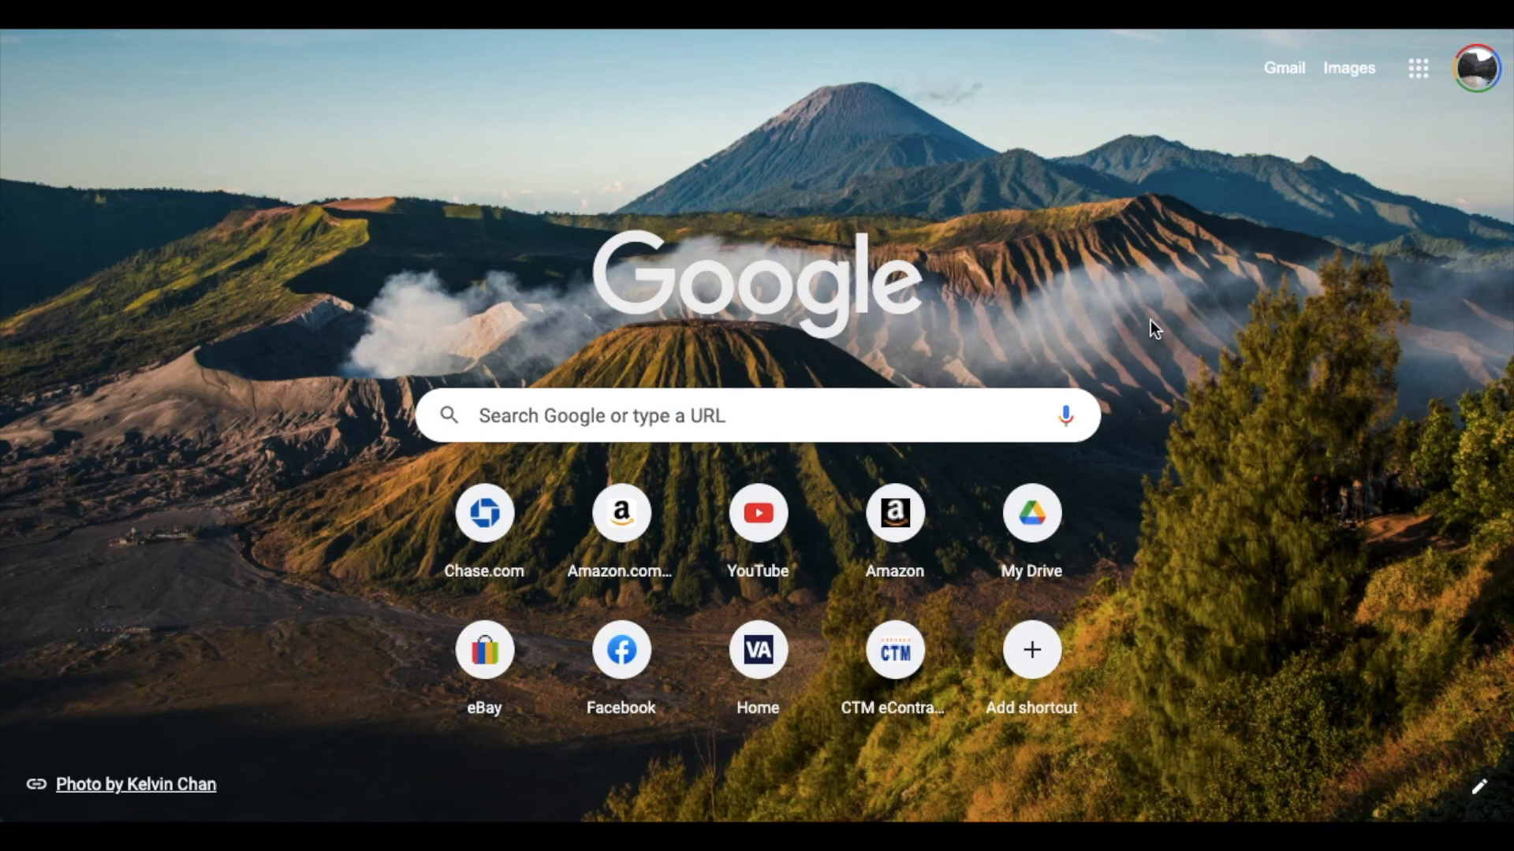
pyautogui.moveTo(1265, 211)
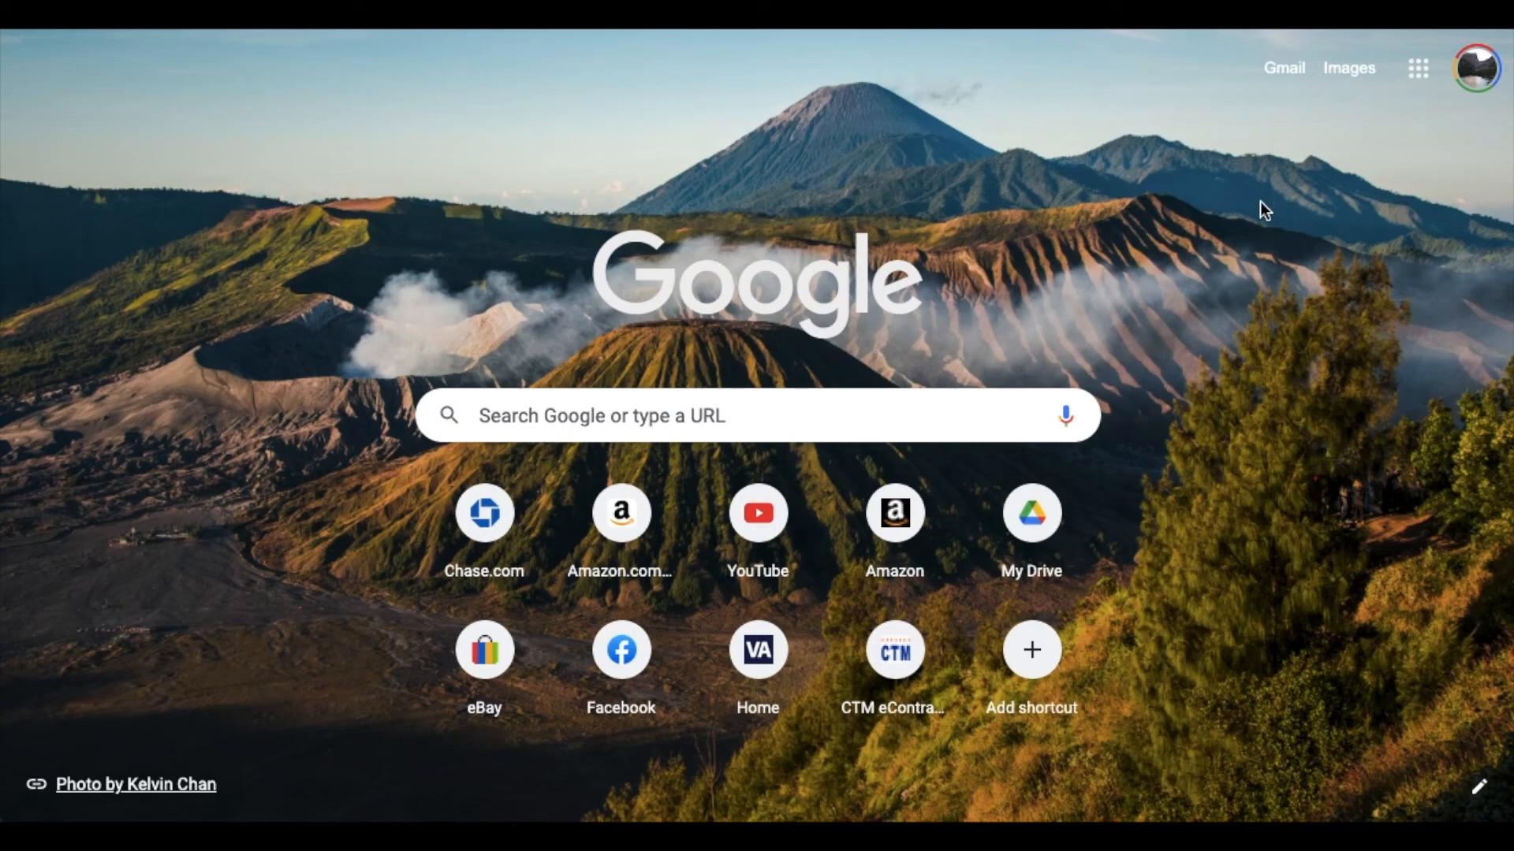